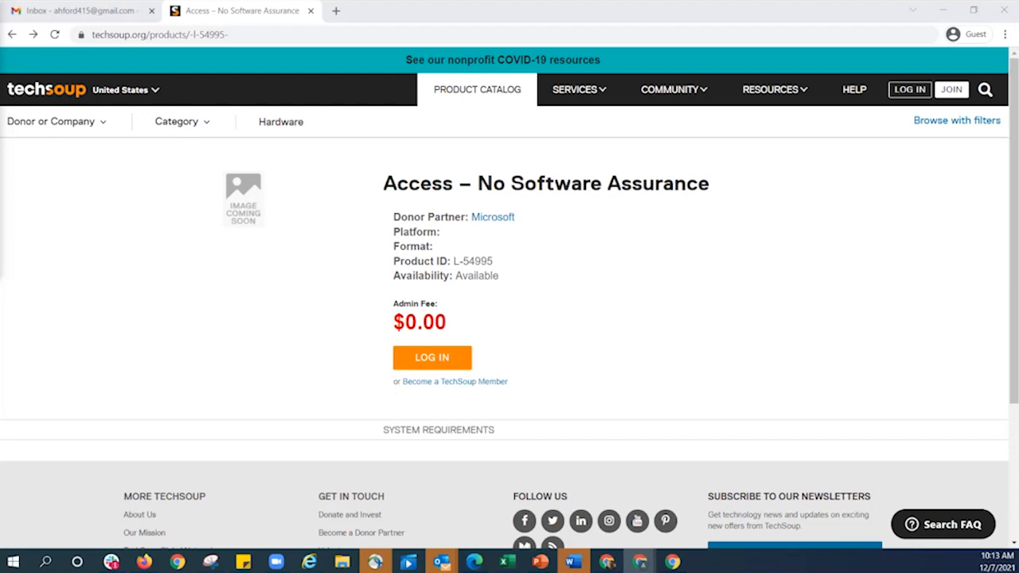
mouse_move(312, 309)
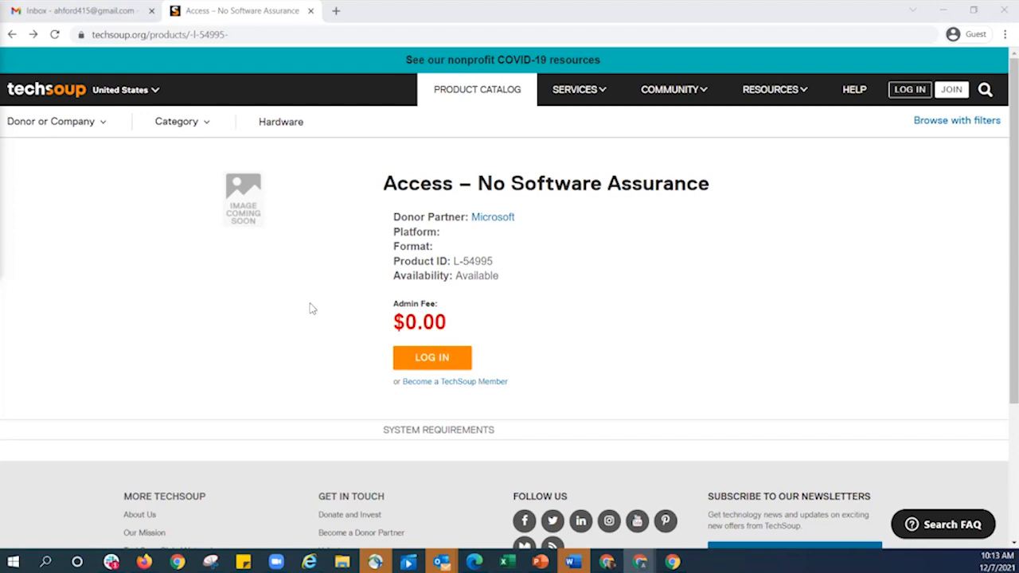
mouse_move(435, 357)
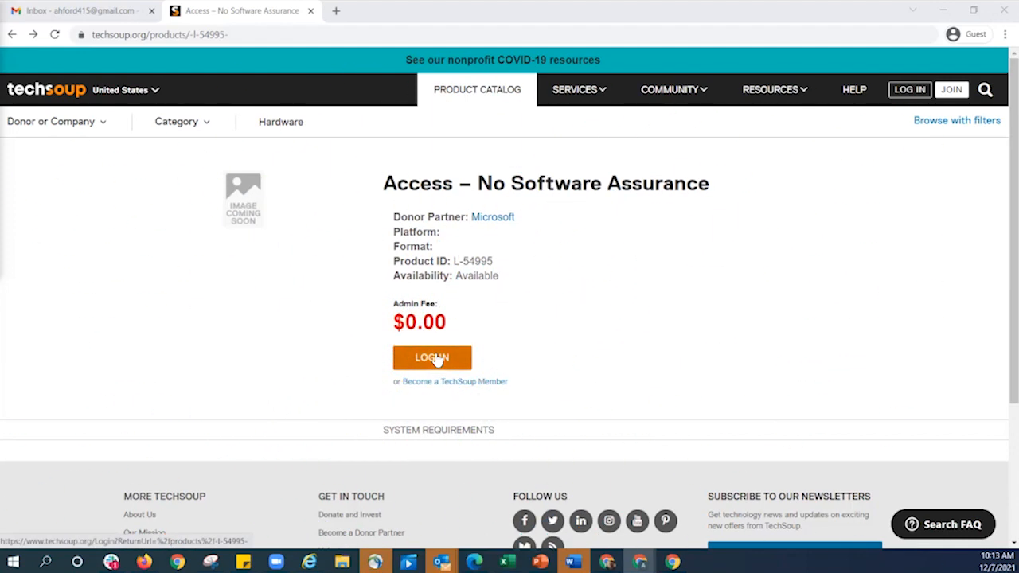
Sign in to the TechSoup member account with email and password, returning to the Access product page.
left_click(433, 357)
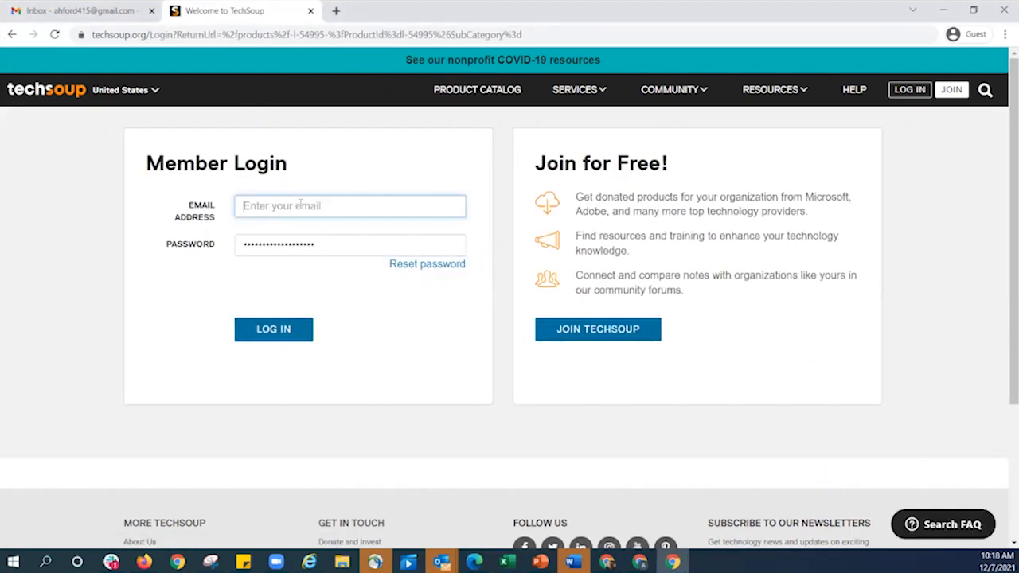
left_click(274, 328)
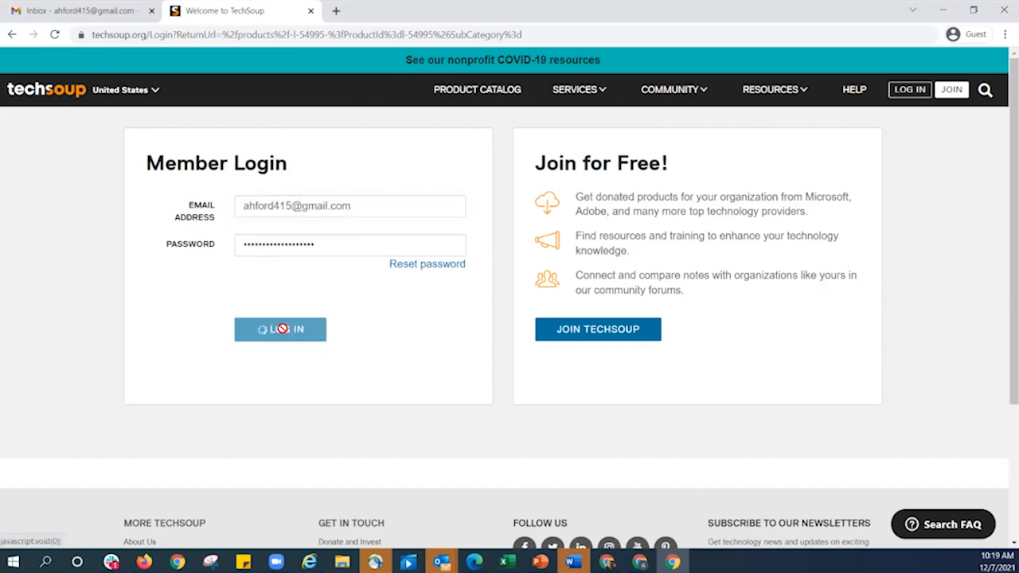
left_click(281, 328)
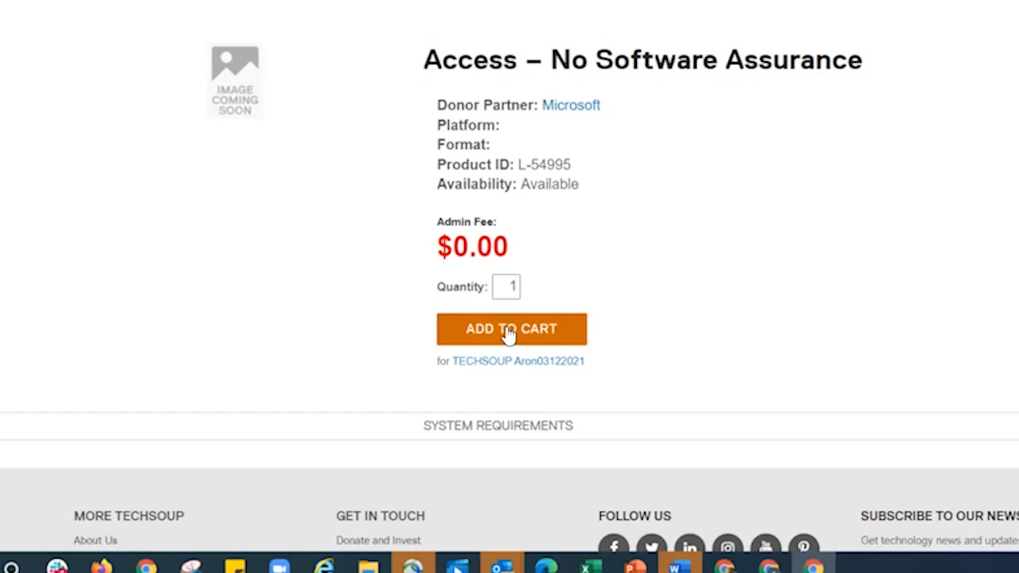
Add the Access donation to the cart and continue to Microsoft for Nonprofits validation.
left_click(511, 328)
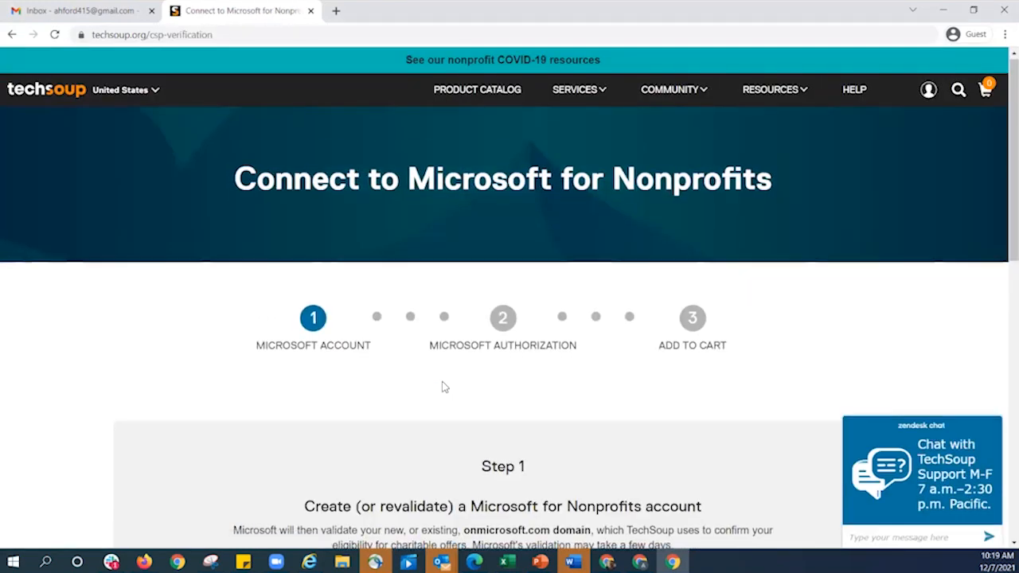
scroll("down", 3)
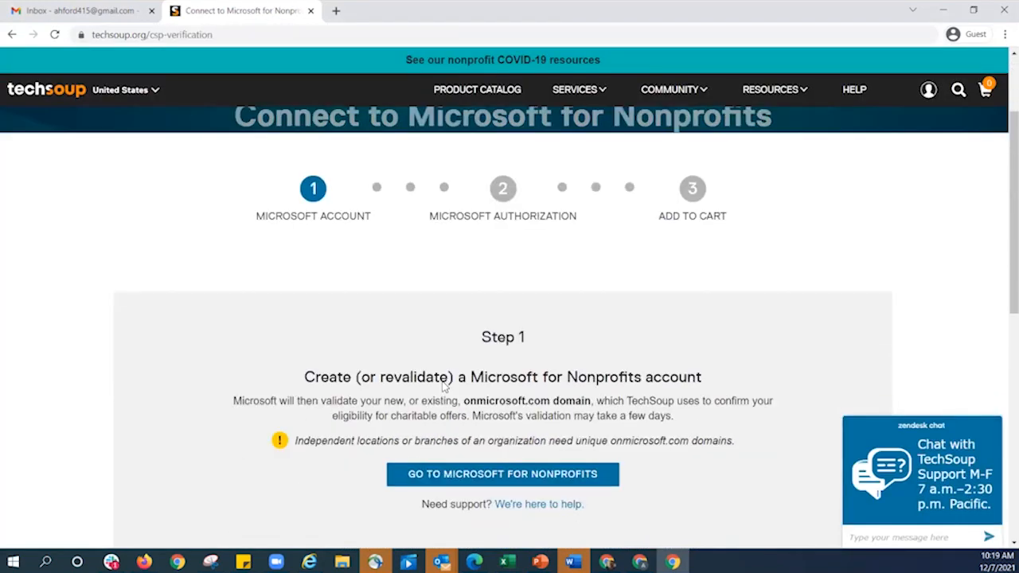
scroll("down", 3)
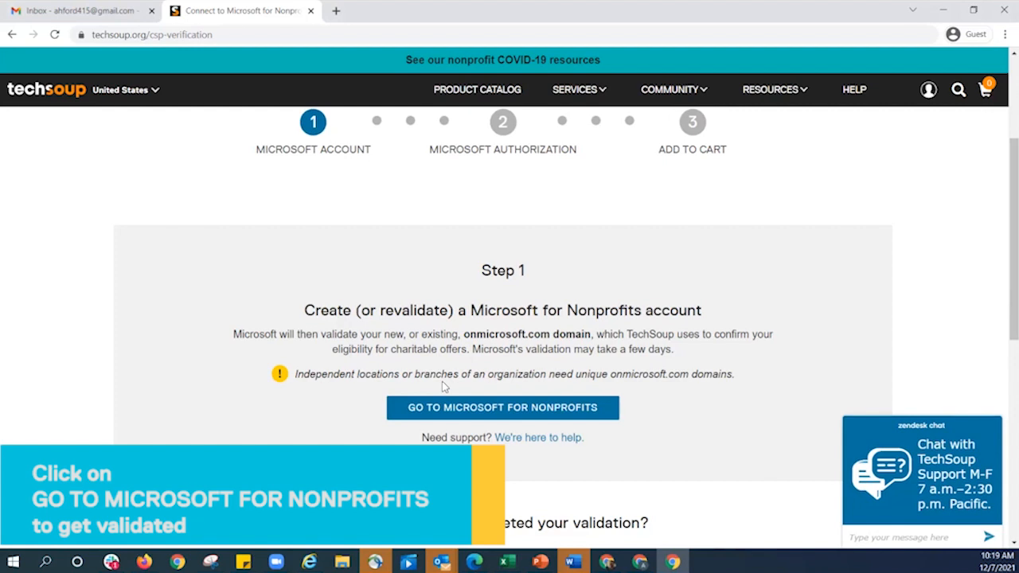
left_click(503, 408)
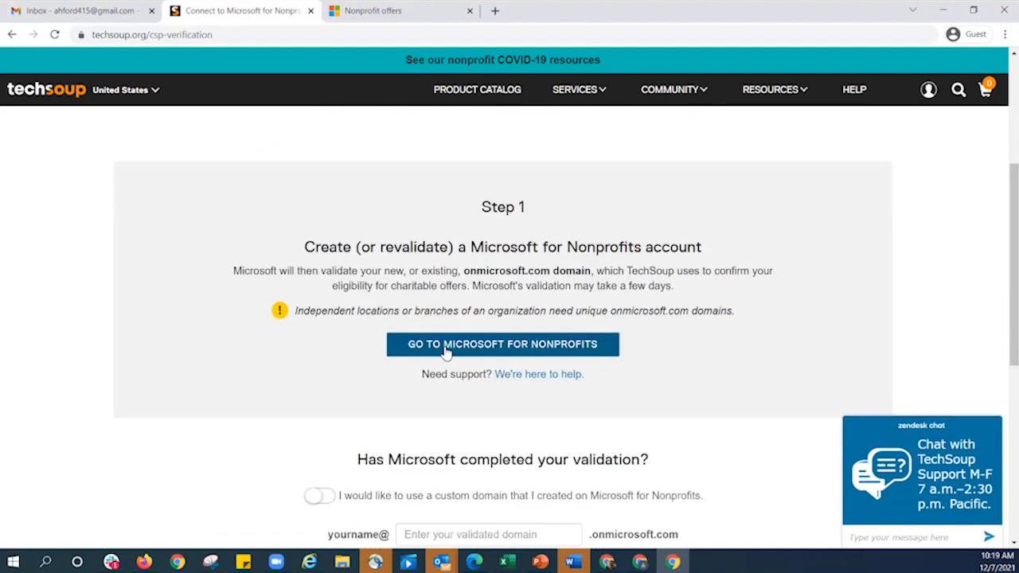
Open the Microsoft for Nonprofits registration form in a new tab at Step 1.
scroll("down", 3)
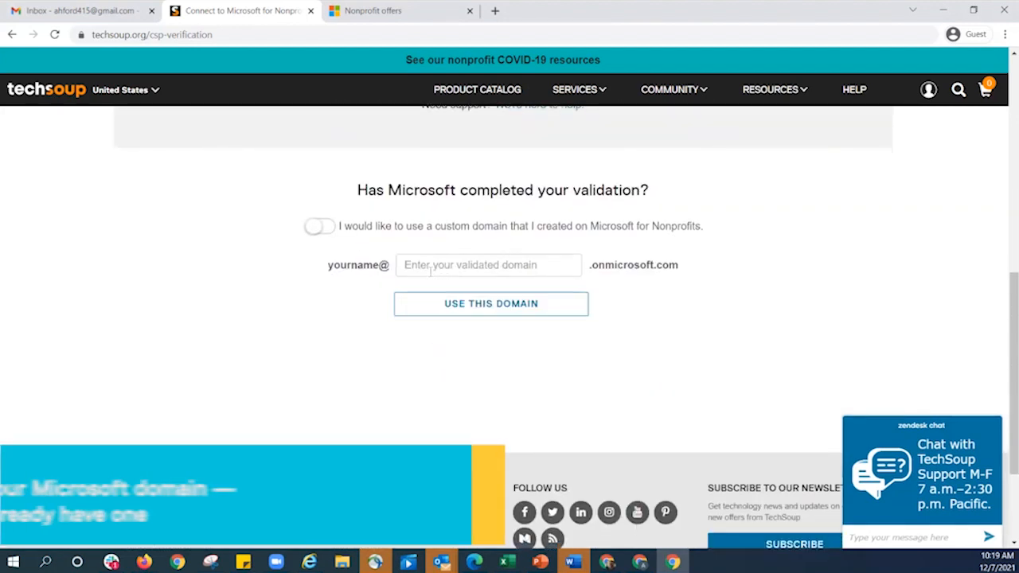
left_click(487, 264)
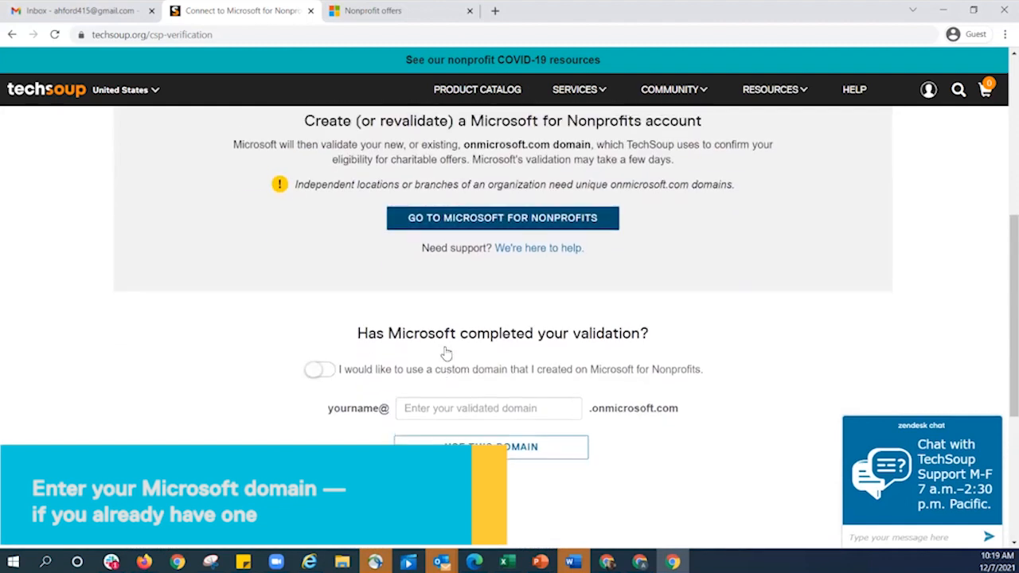
left_click(468, 10)
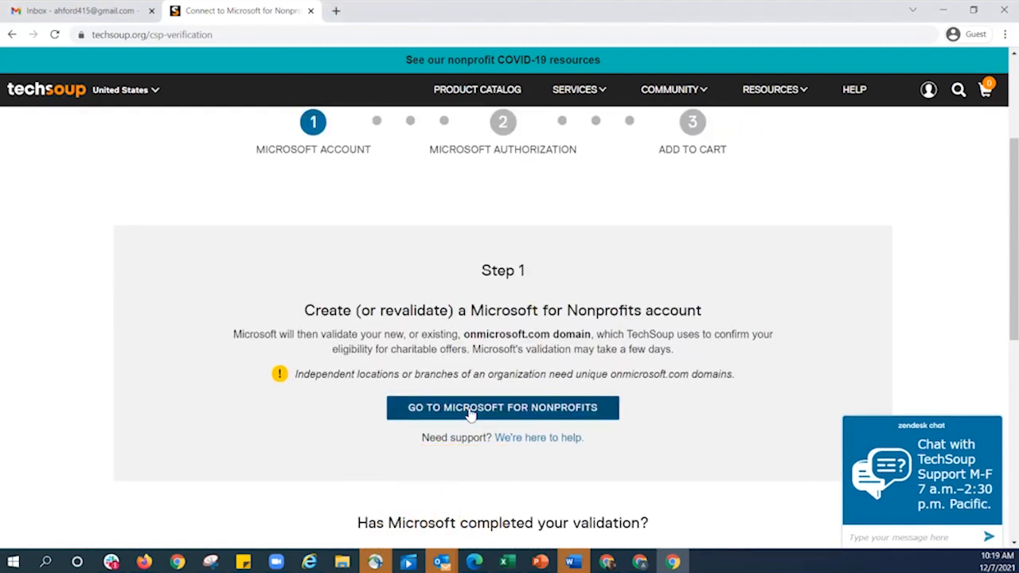
left_click(504, 408)
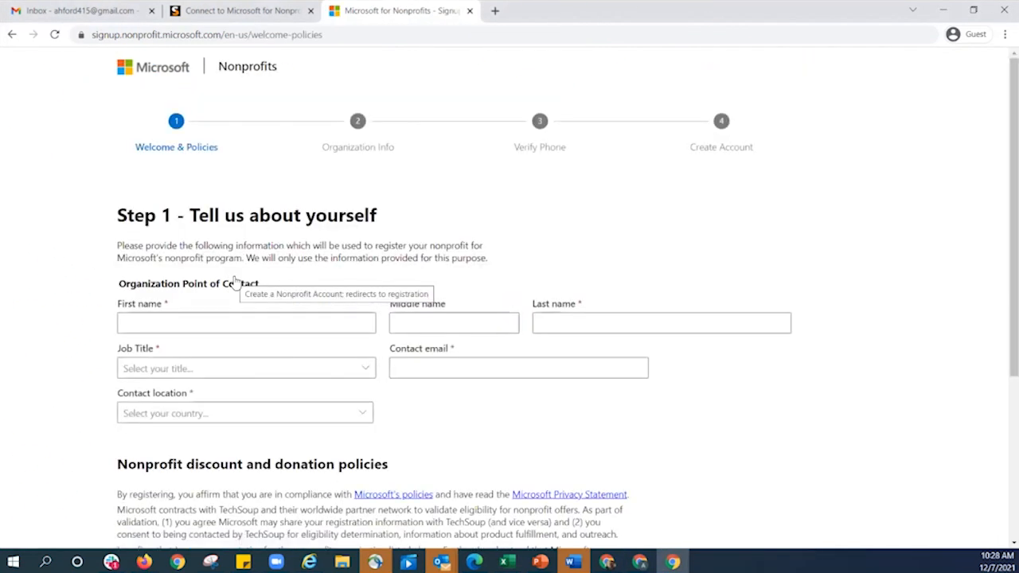
Enter the contact name, job title Administrative, email and United States (US) location without partner sharing, and continue.
left_click(245, 322)
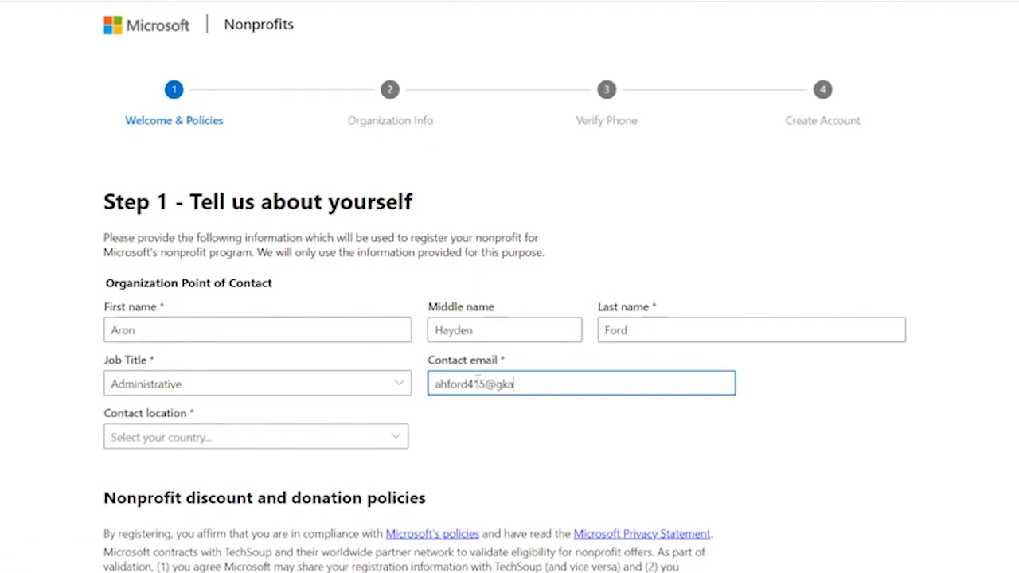
left_click(254, 436)
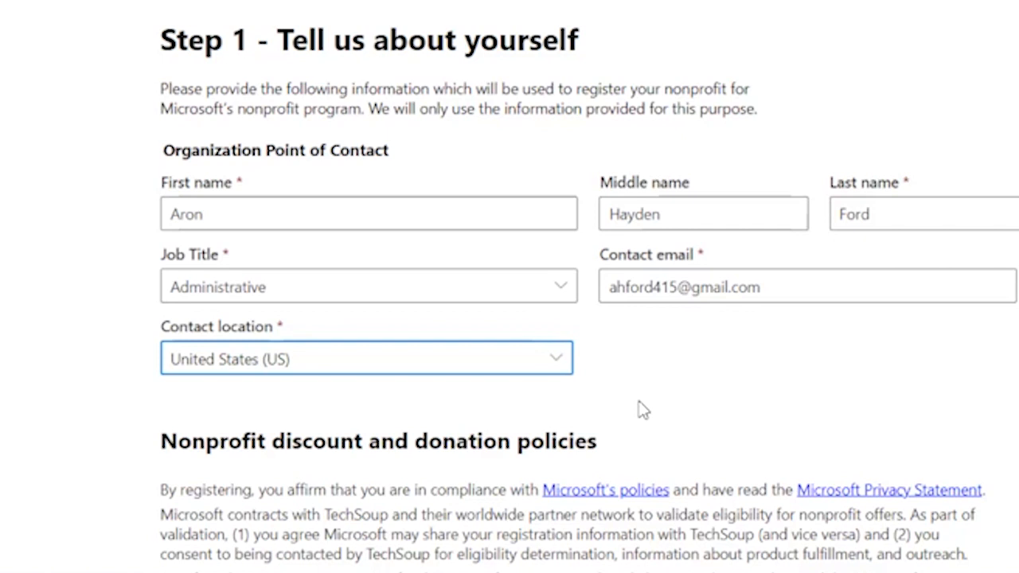
scroll("down", 3)
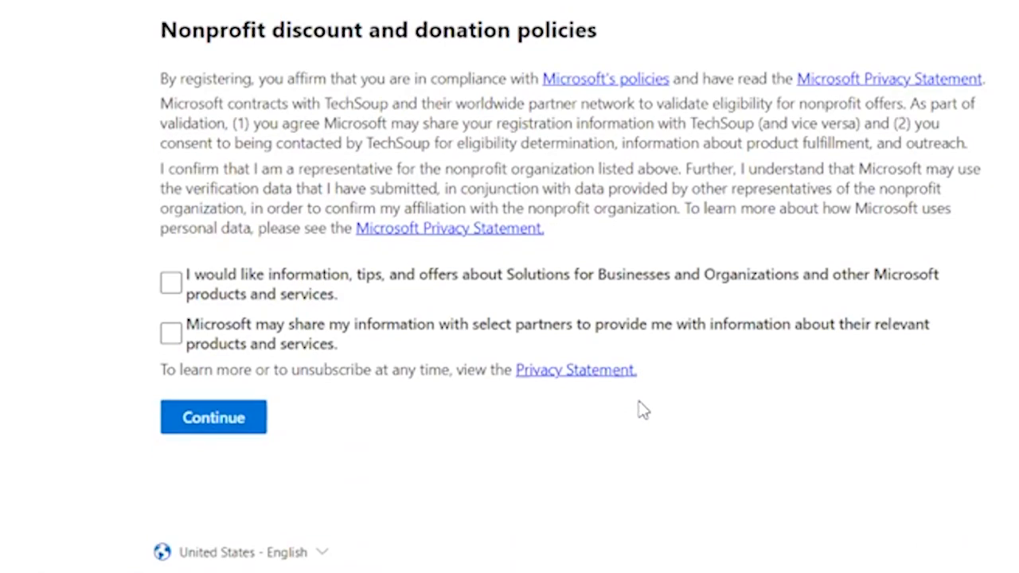
left_click(170, 333)
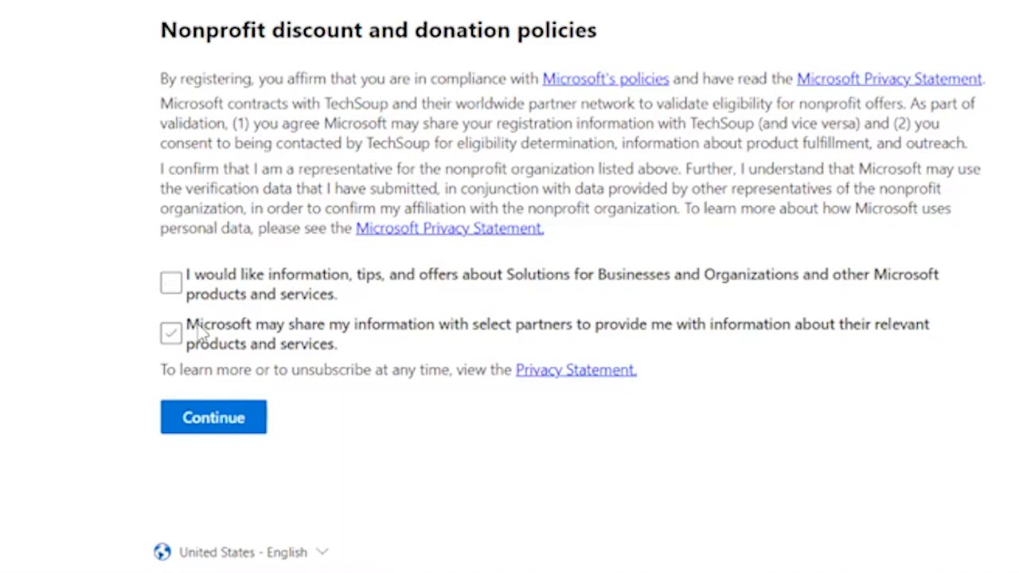
left_click(171, 333)
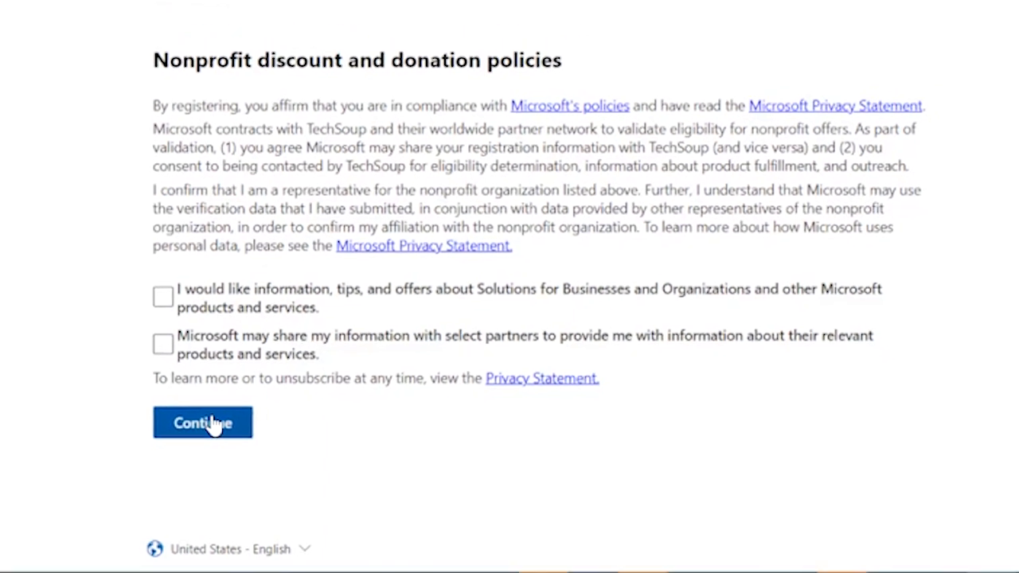
left_click(202, 424)
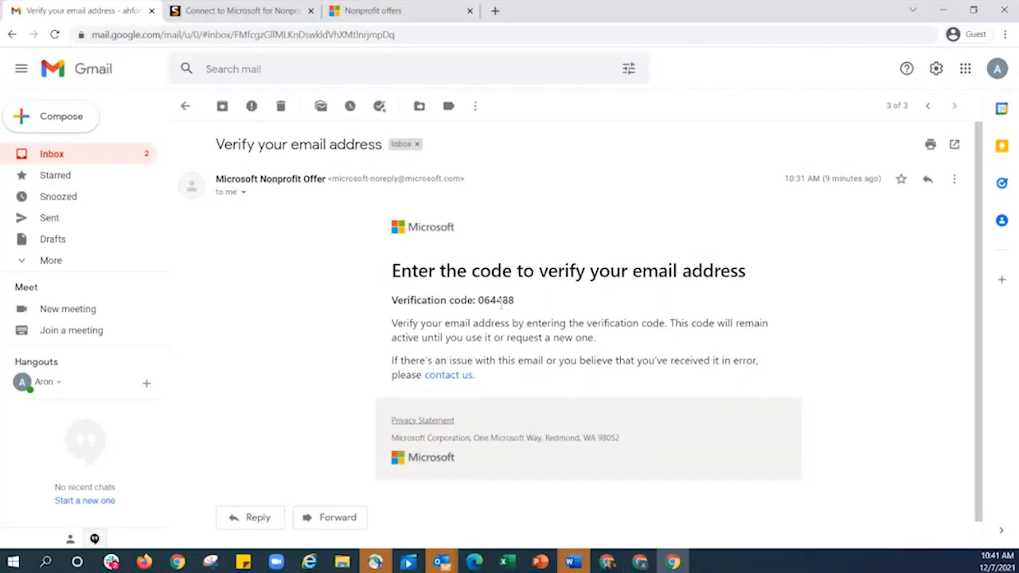
right_click(496, 299)
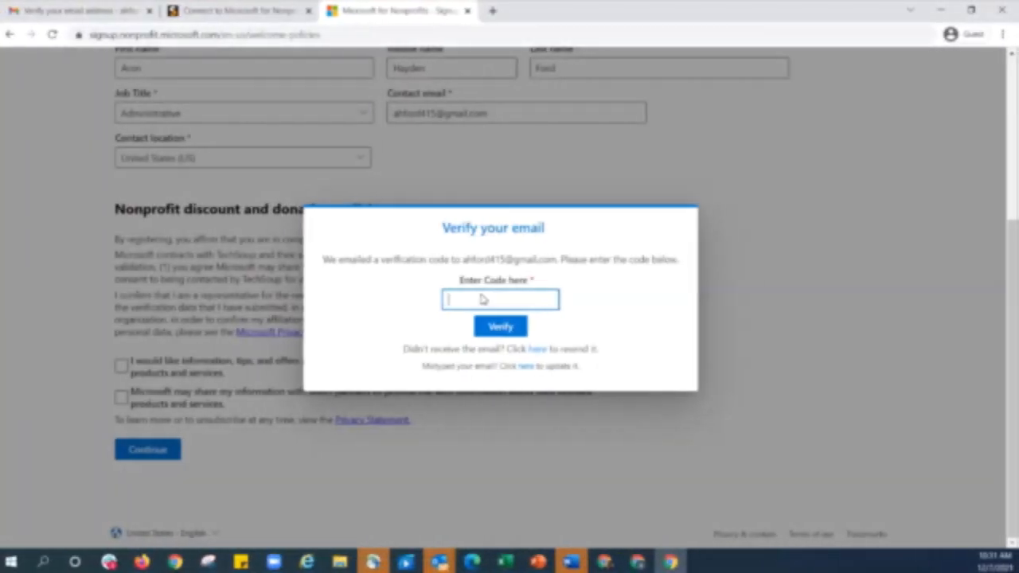
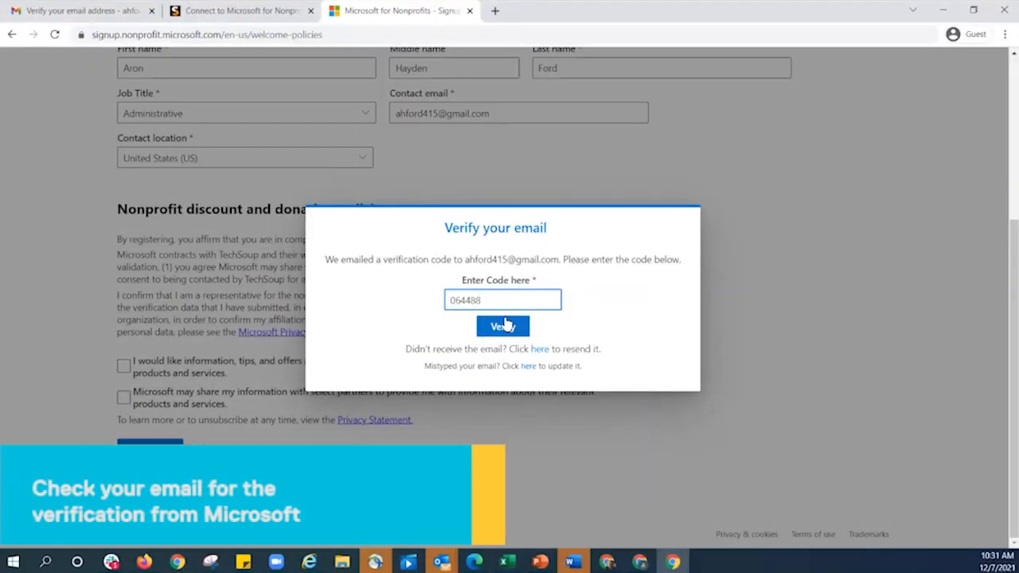
left_click(503, 325)
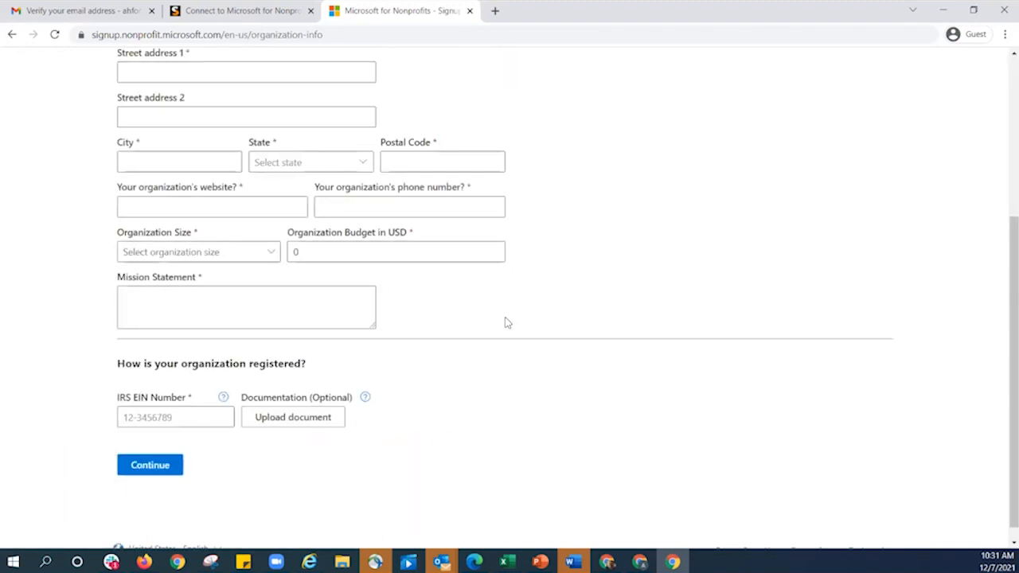
Submit organization info: legal name TECHSOUP 0712, Ashbury address in San Francisco 9411x, size 100, and EIN.
scroll("up", 3)
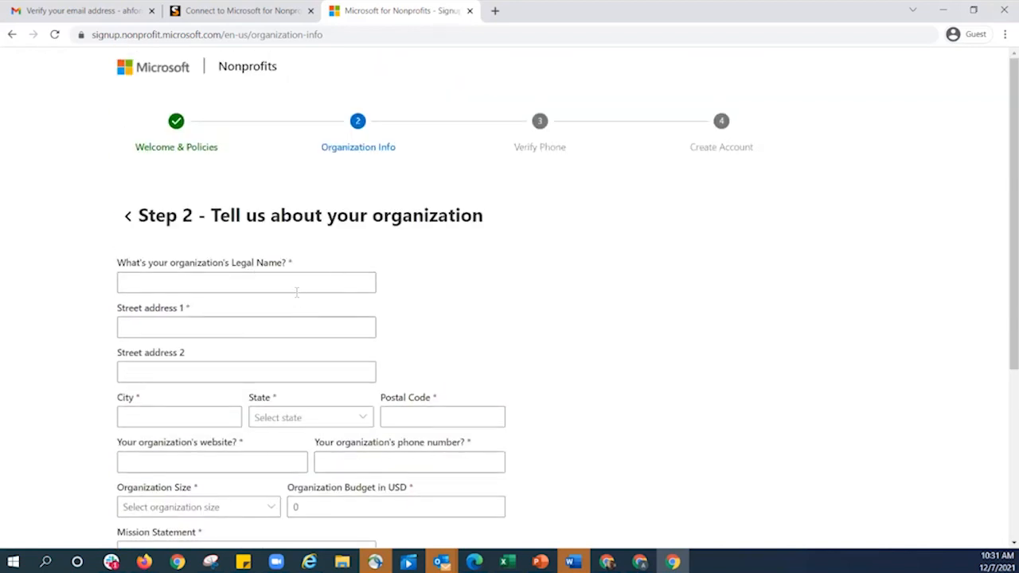
type("TECHSOUP 0712")
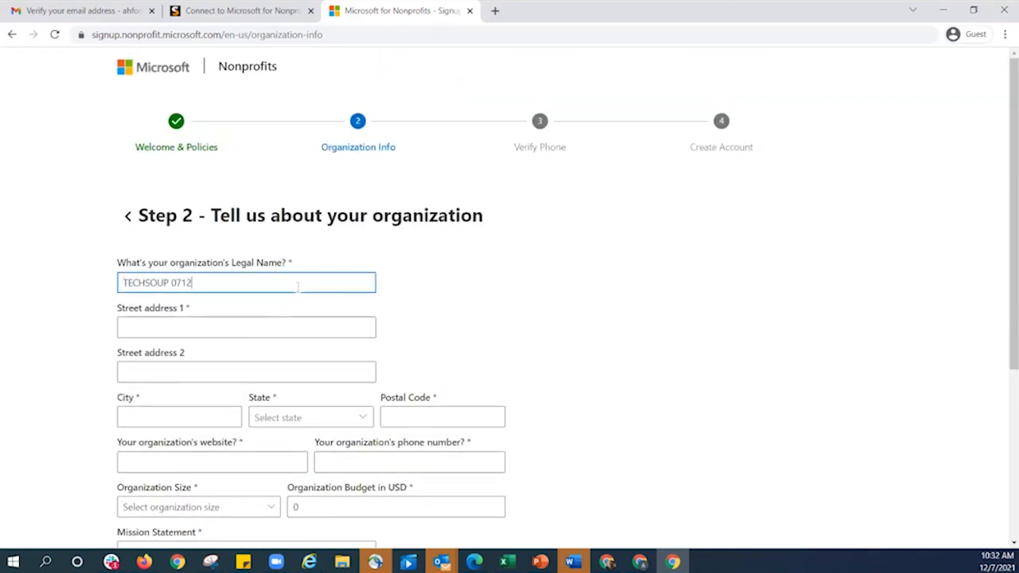
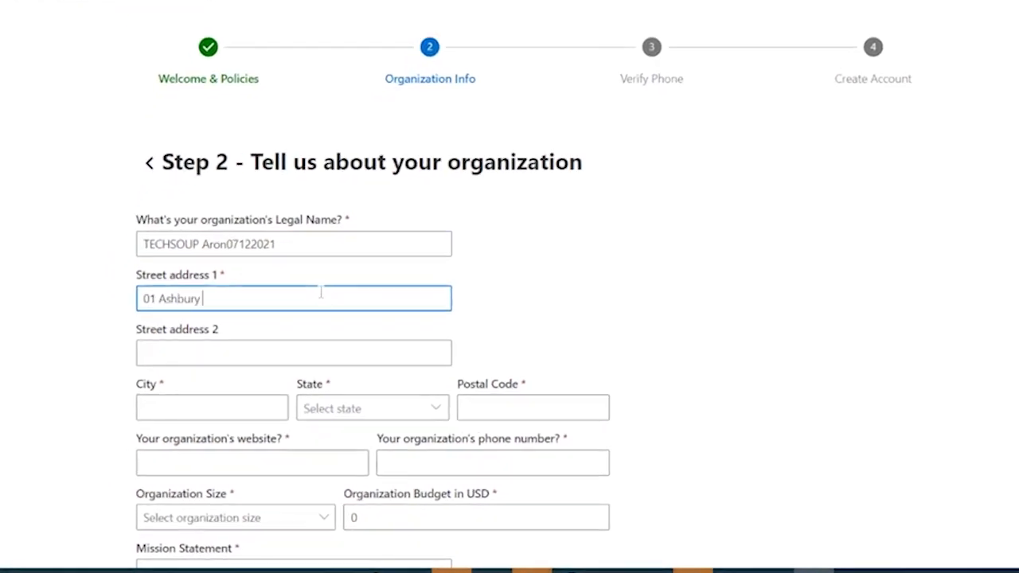
type("94117")
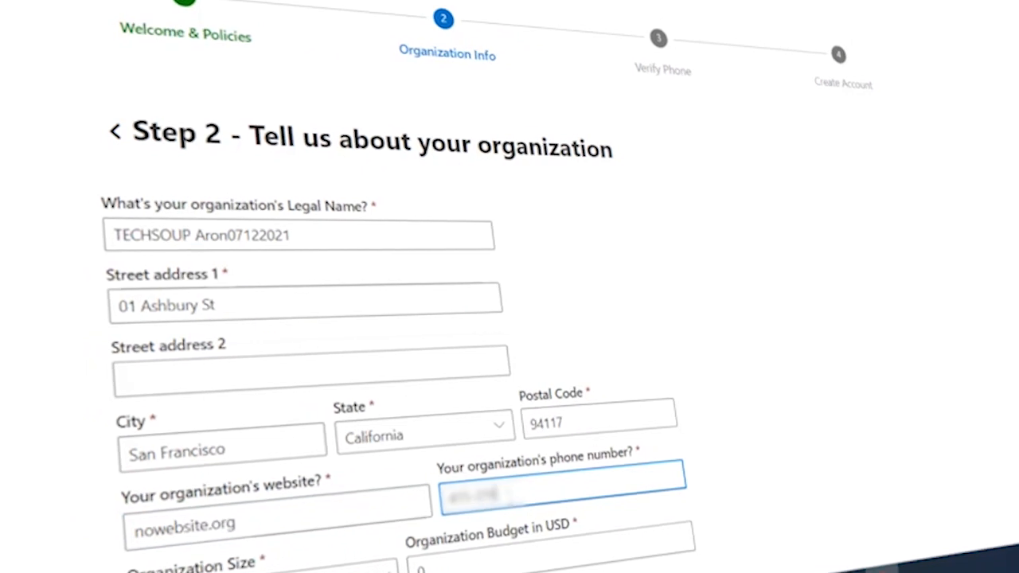
type("100000")
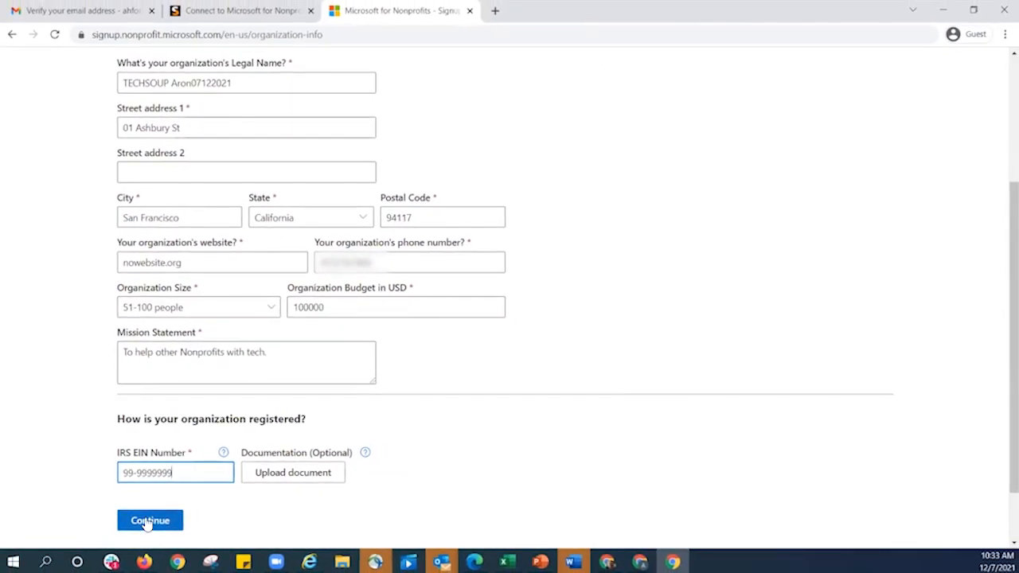
left_click(149, 519)
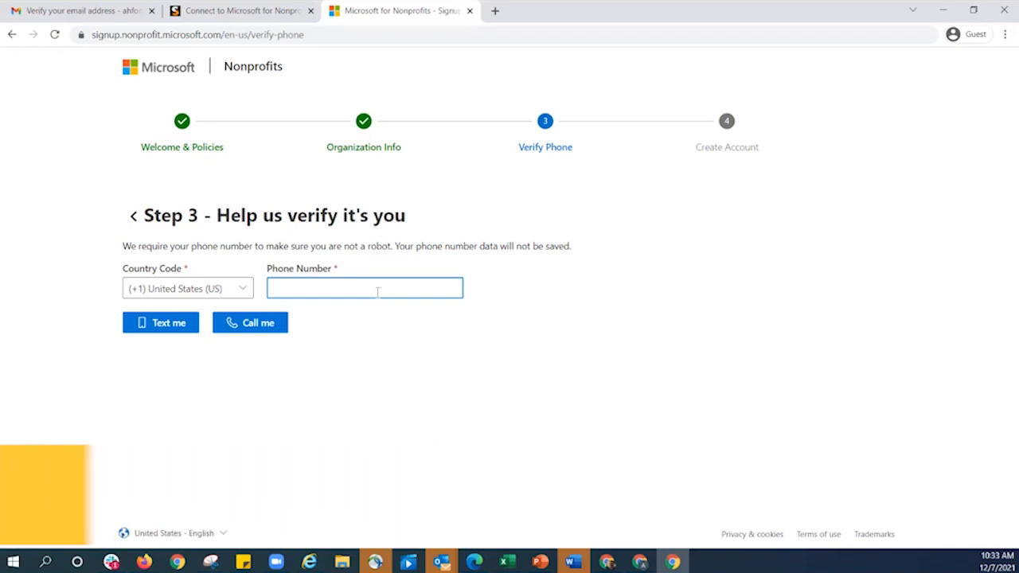
Verify the phone number with a texted code and advance to Step 4 account creation.
left_click(159, 321)
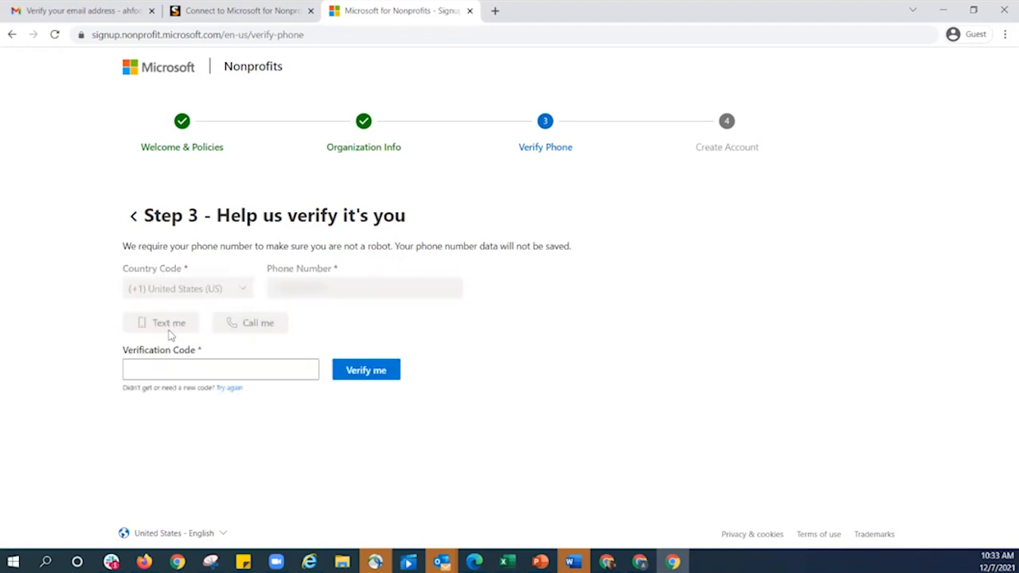
left_click(219, 370)
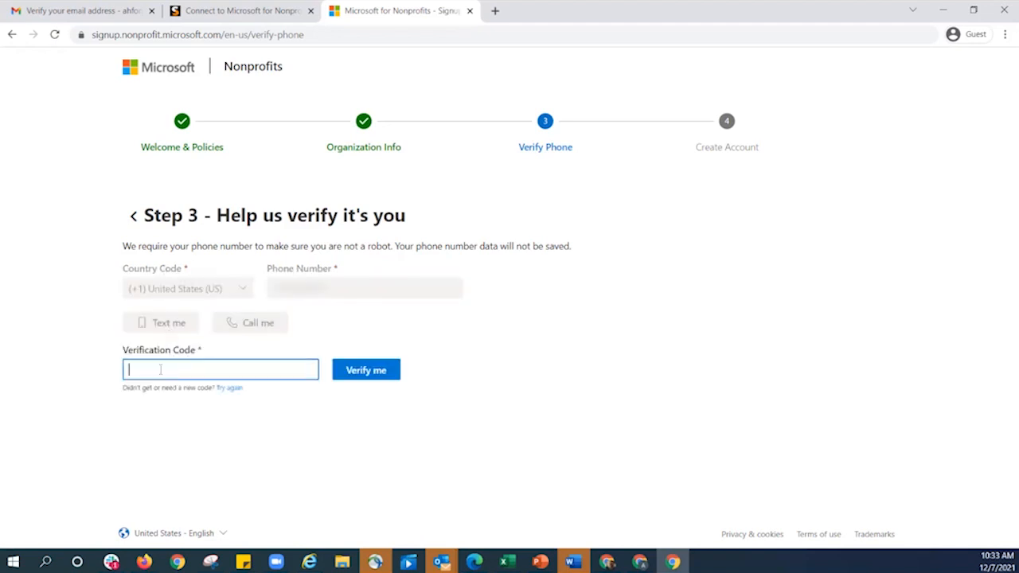
left_click(366, 370)
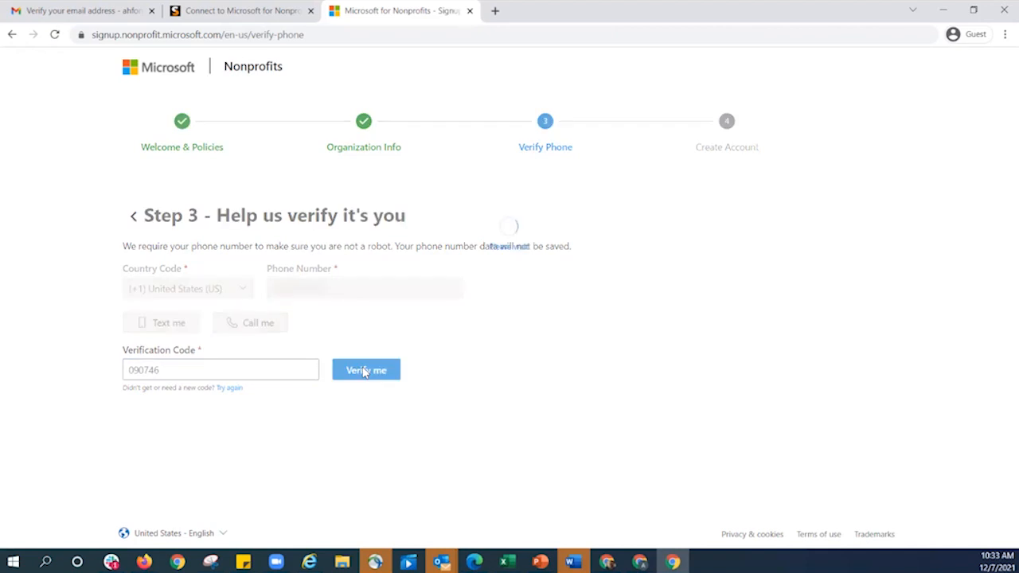
left_click(366, 369)
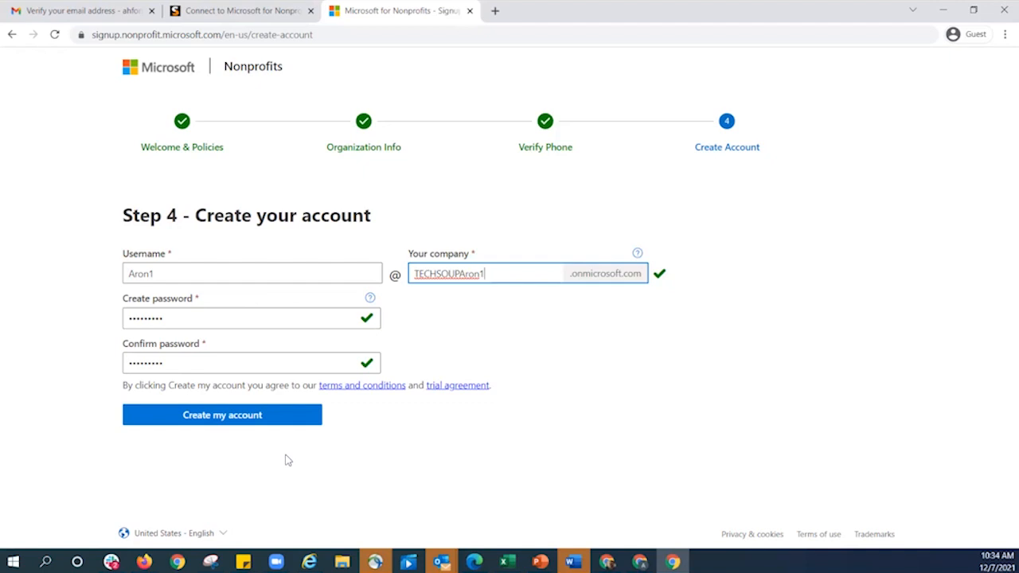
Create the nonprofit admin account with its onmicrosoft.com company domain and password.
left_click(251, 274)
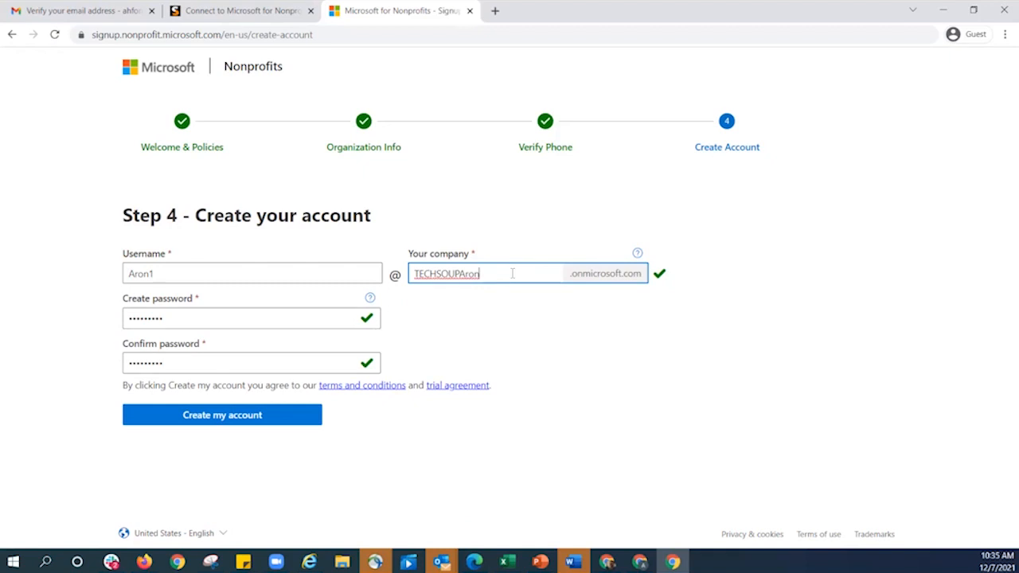
left_click(221, 414)
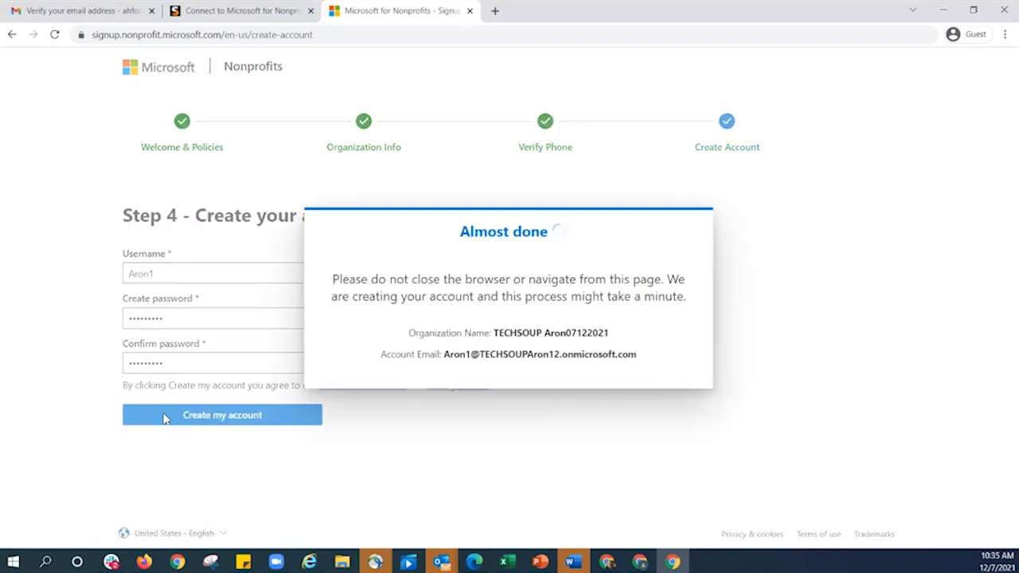
left_click(222, 414)
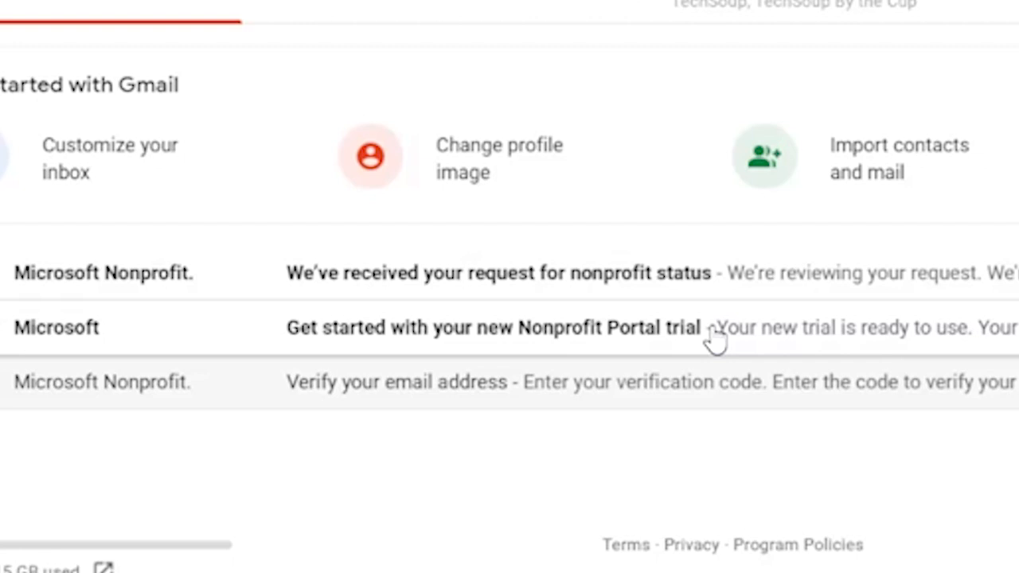
mouse_move(413, 287)
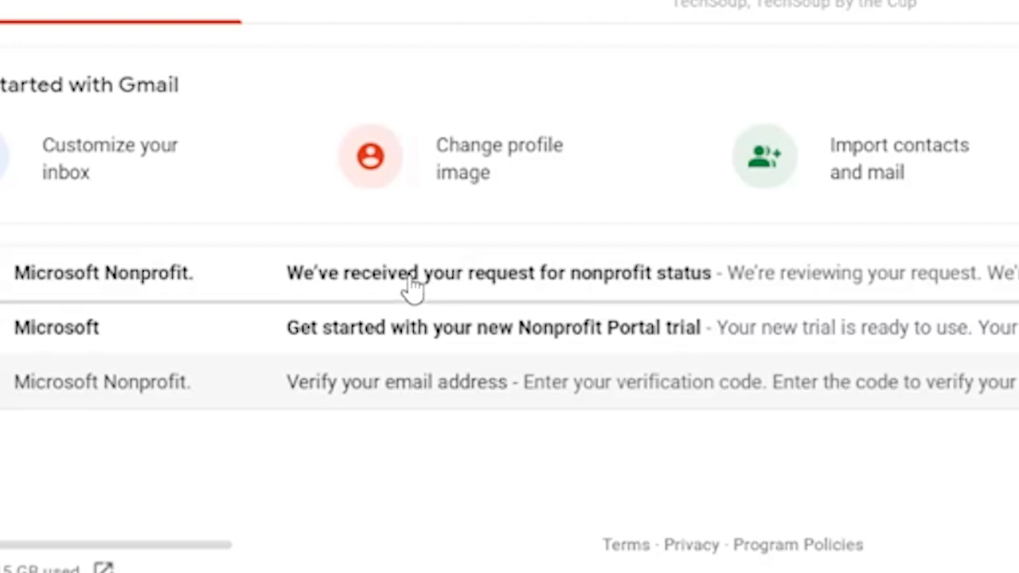
mouse_move(398, 287)
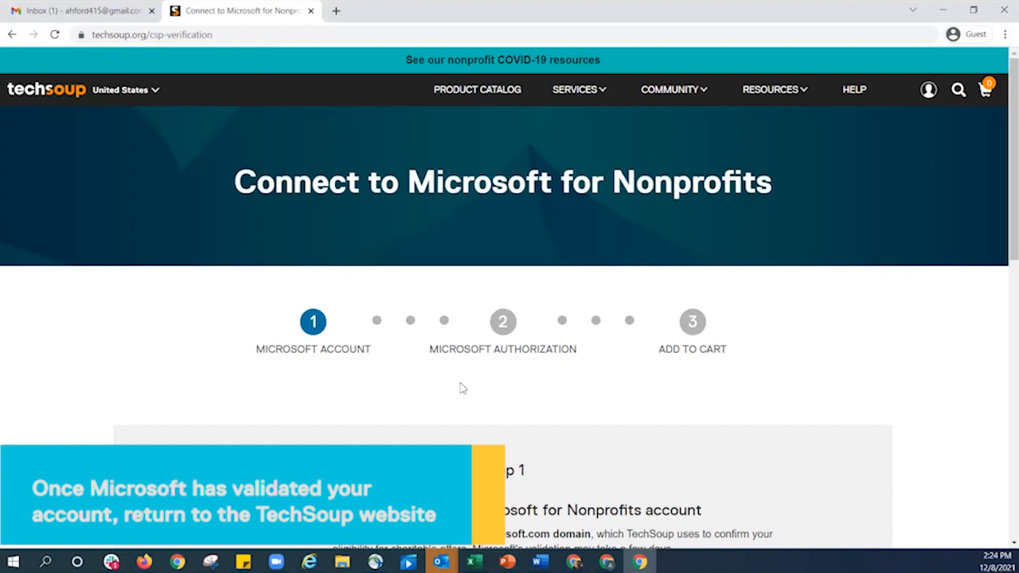
Confirm exampletesttest.onmicrosoft.com as the validated domain and move on to Step 2 authorization.
scroll("down", 3)
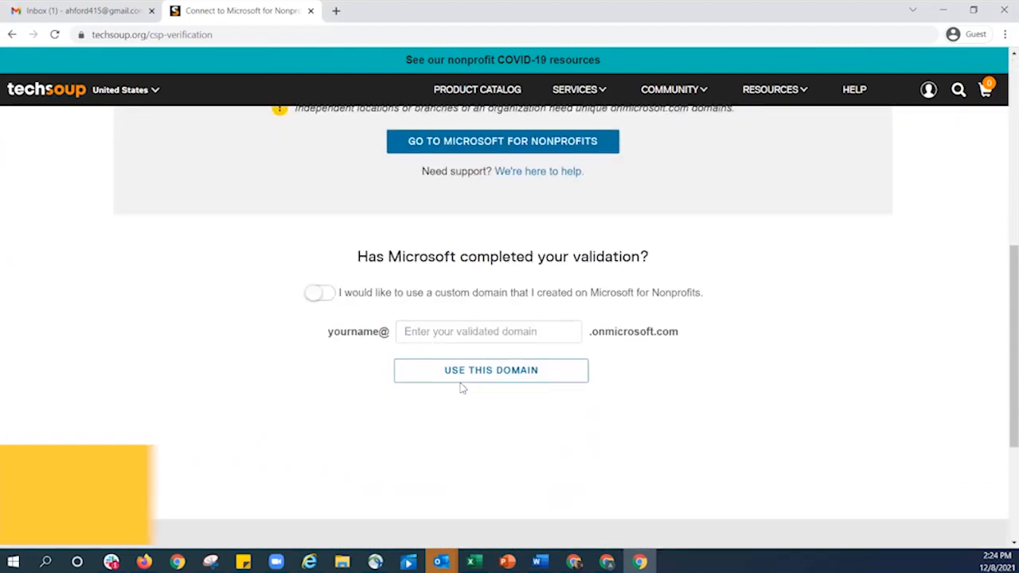
left_click(490, 370)
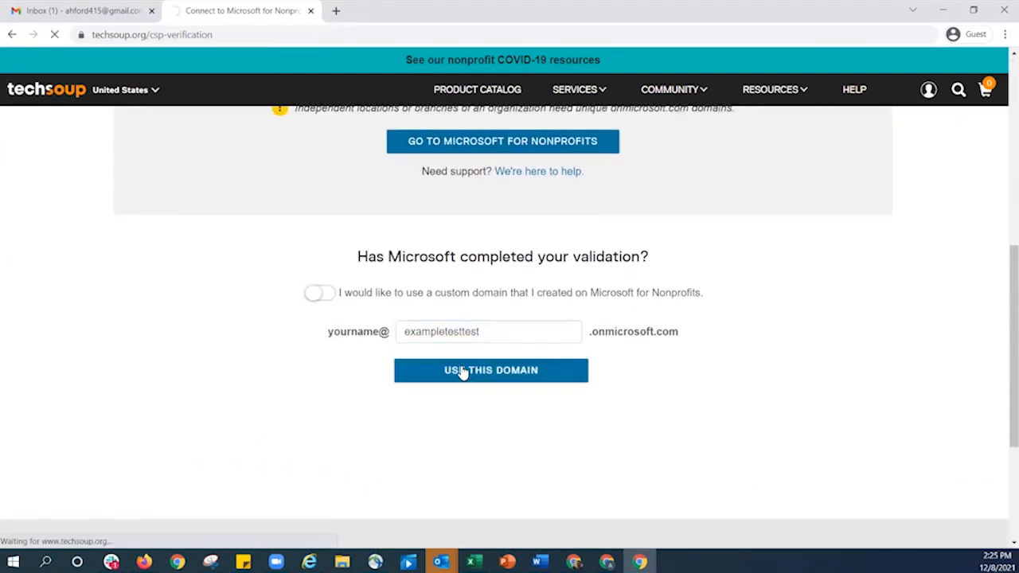
left_click(490, 369)
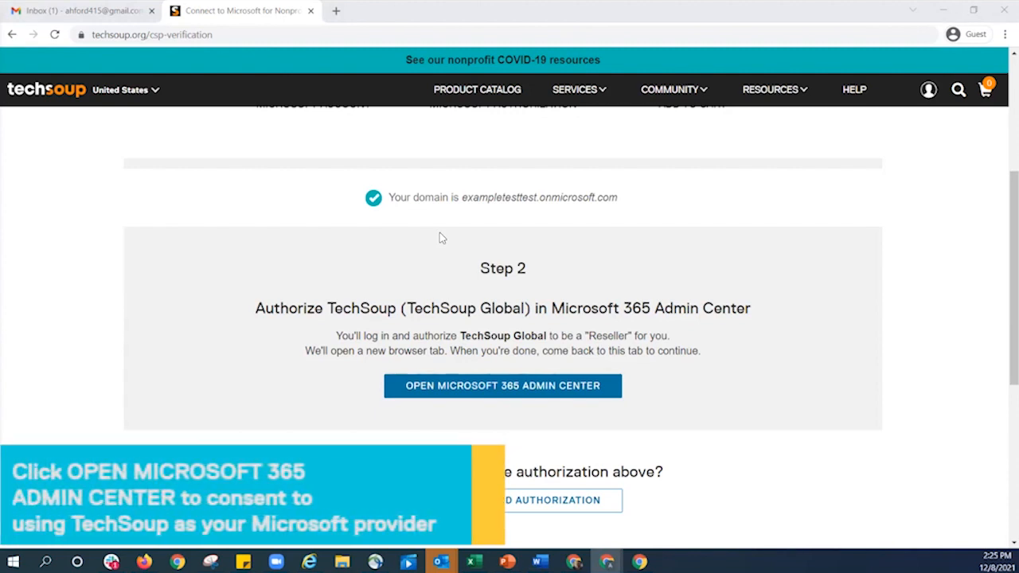
scroll("down", 3)
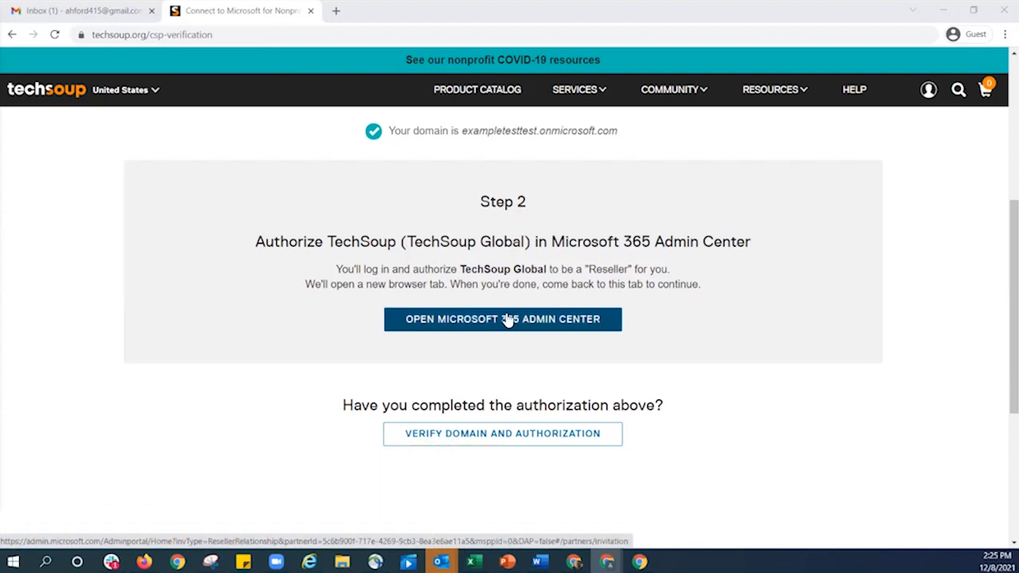
Sign in to Microsoft 365 admin center, authorize TechSoup Global as reseller partner, and return to TechSoup.
left_click(503, 318)
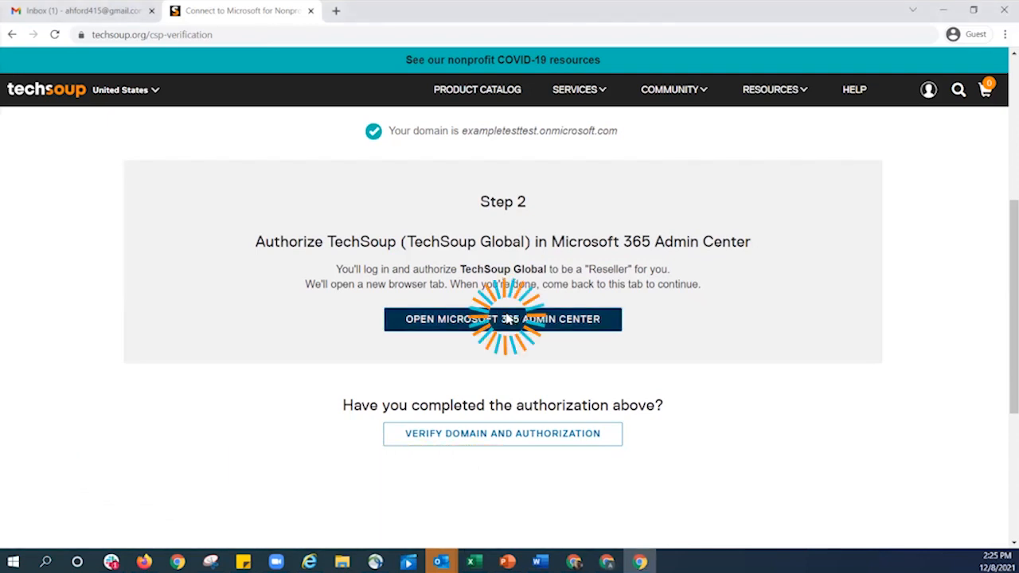
left_click(503, 318)
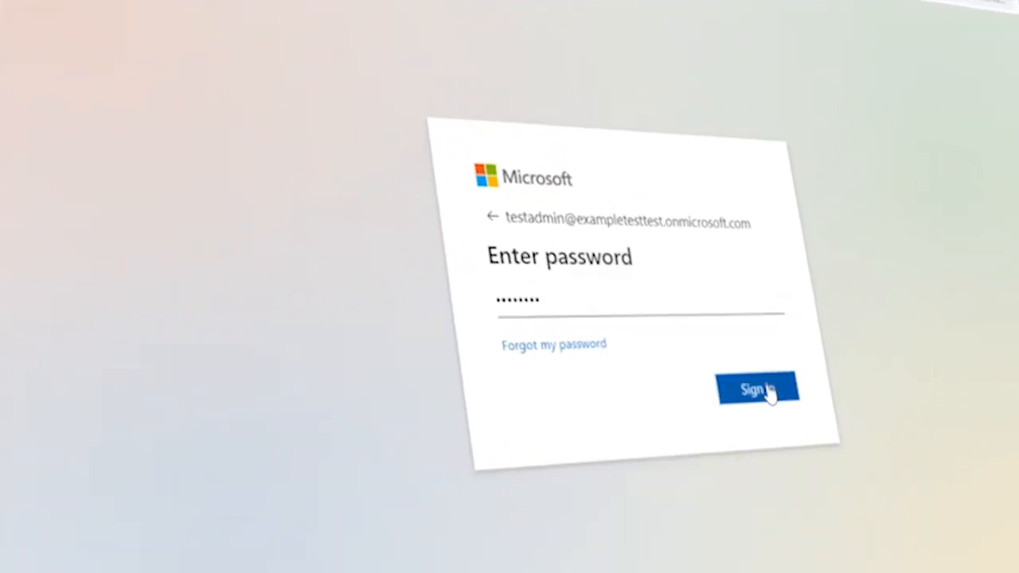
left_click(755, 388)
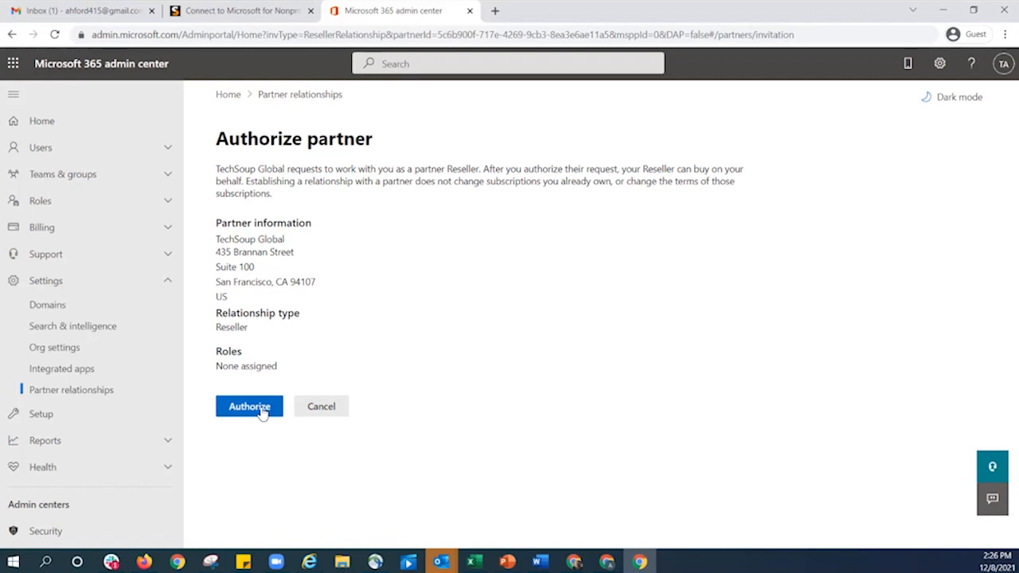
left_click(248, 406)
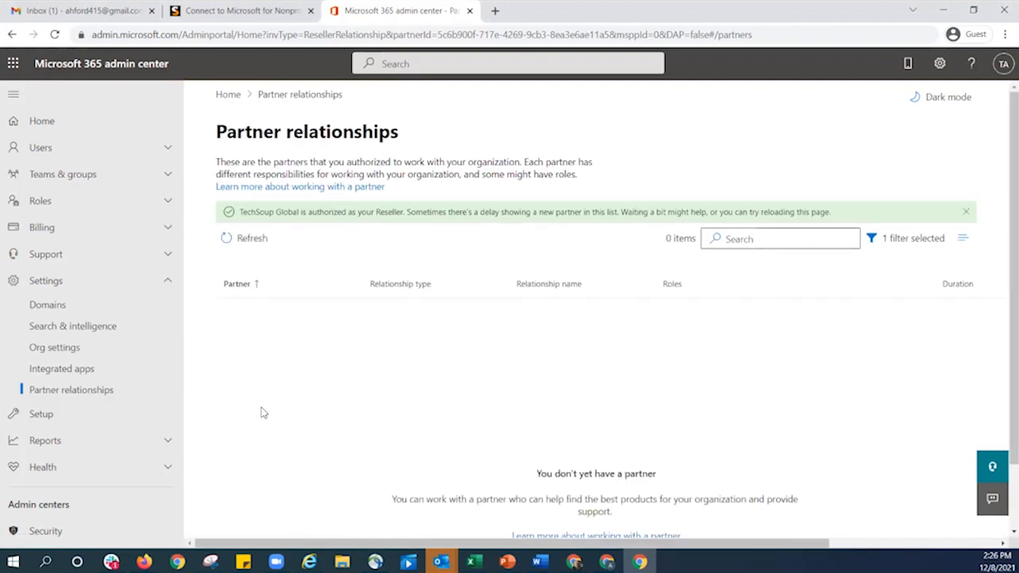
left_click(230, 10)
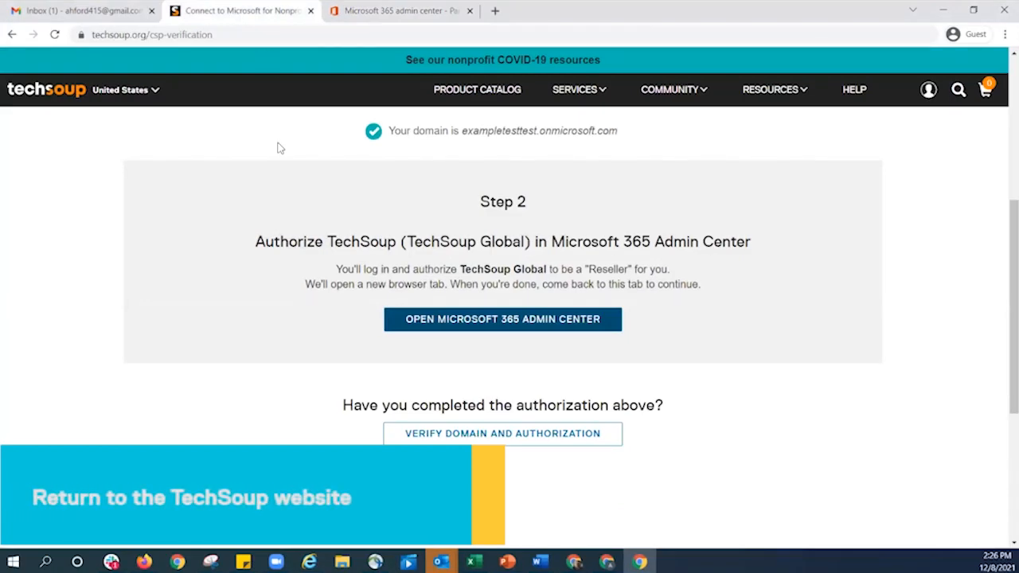
Verify that the domain and Microsoft 365 reseller authorization are complete.
scroll("down", 3)
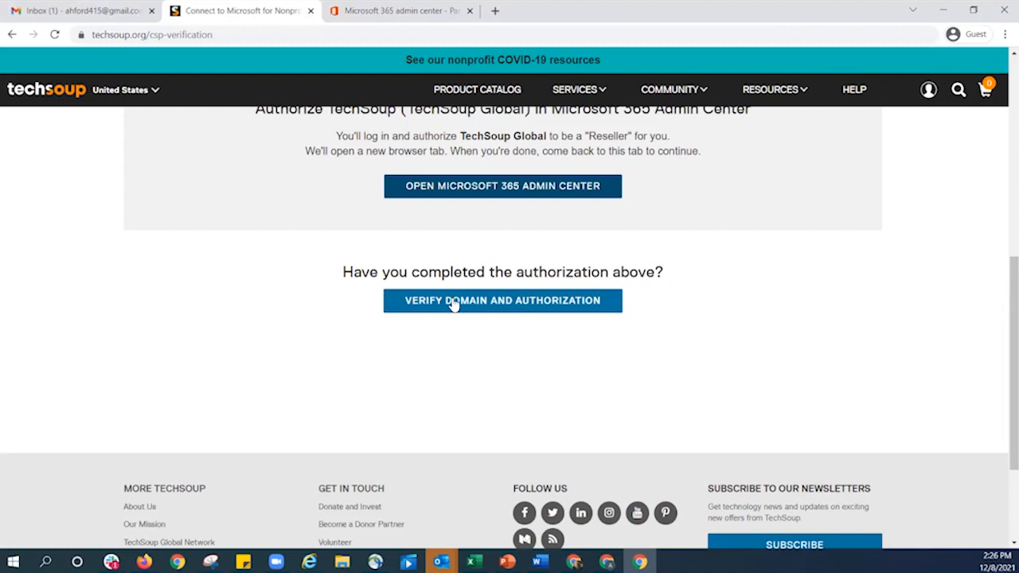
left_click(504, 300)
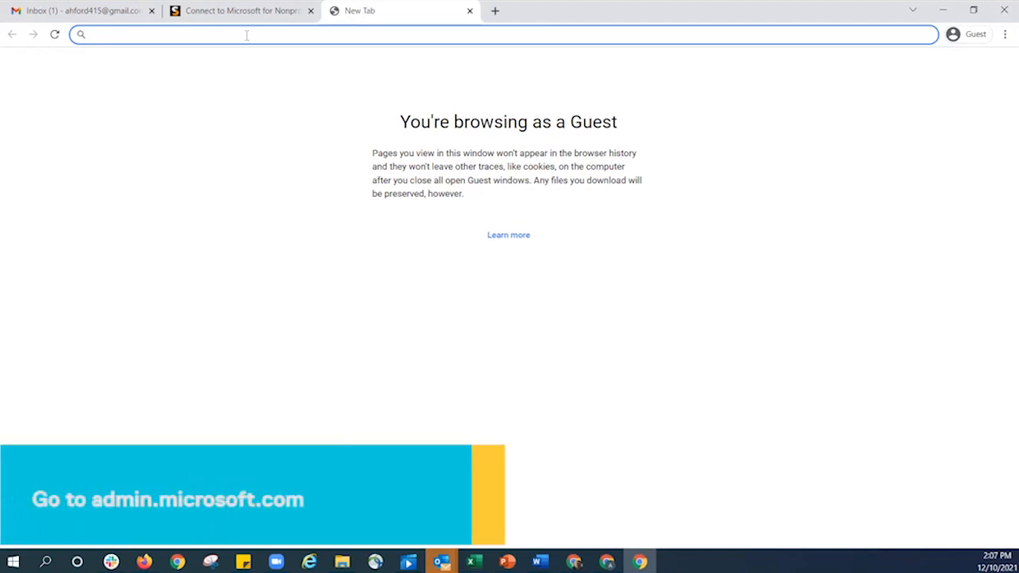
Go to admin.microsoft.com and sign in with the admin account, staying signed in.
type("admin.microsoft.com")
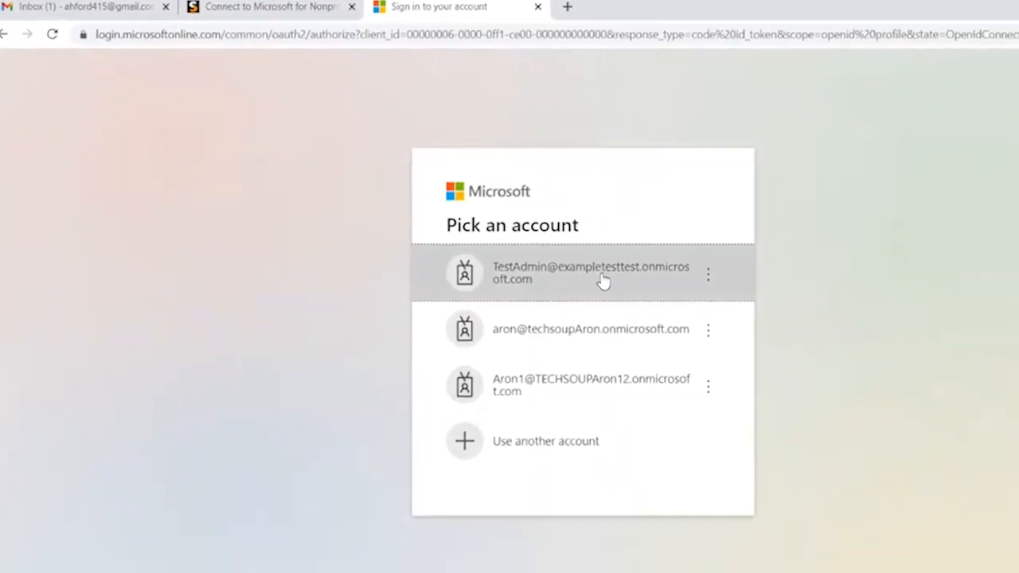
left_click(590, 273)
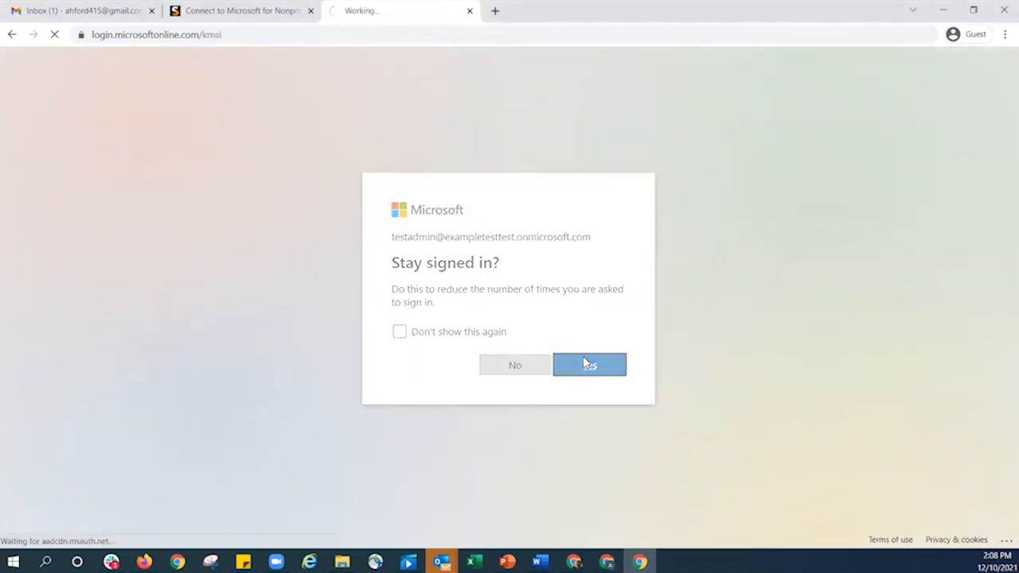
left_click(589, 364)
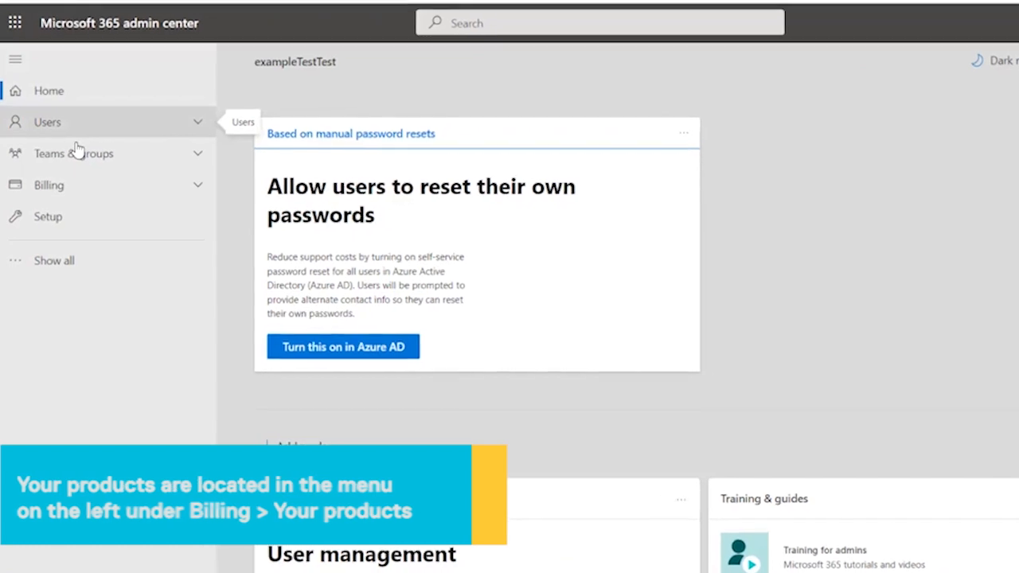
Under Billing > Your products, open the Access LTSC 2021 software details.
left_click(48, 184)
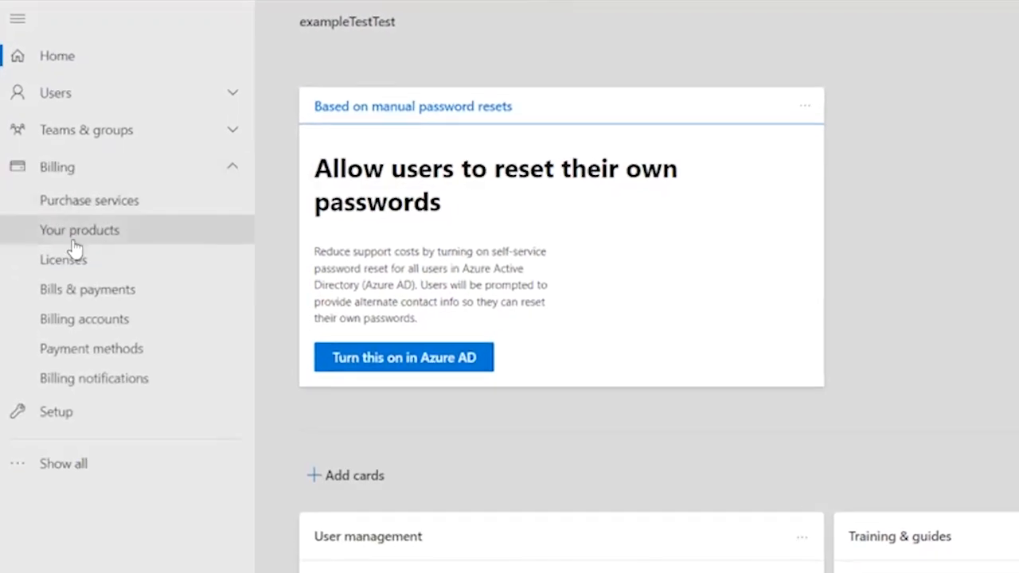
left_click(80, 229)
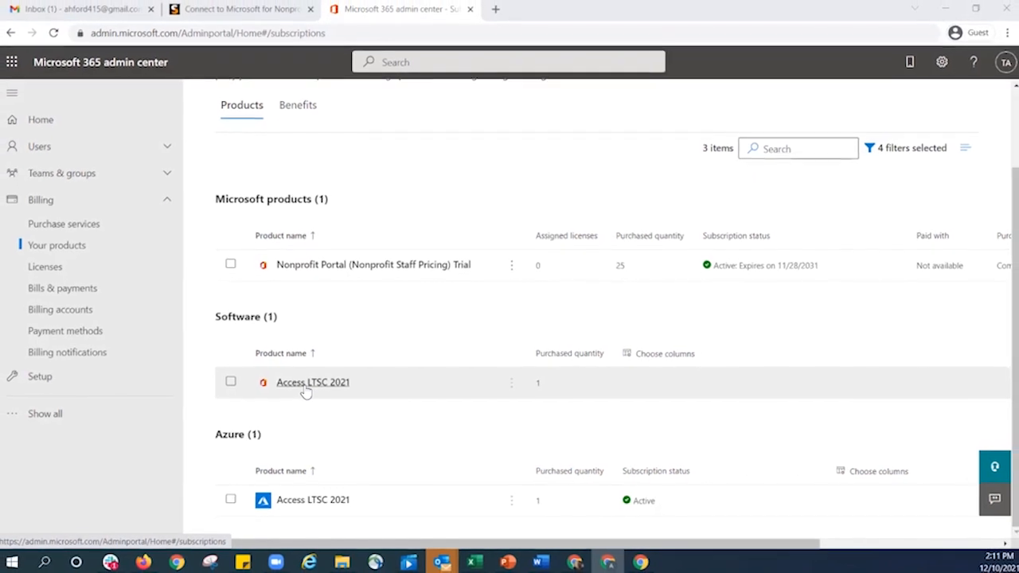
left_click(312, 382)
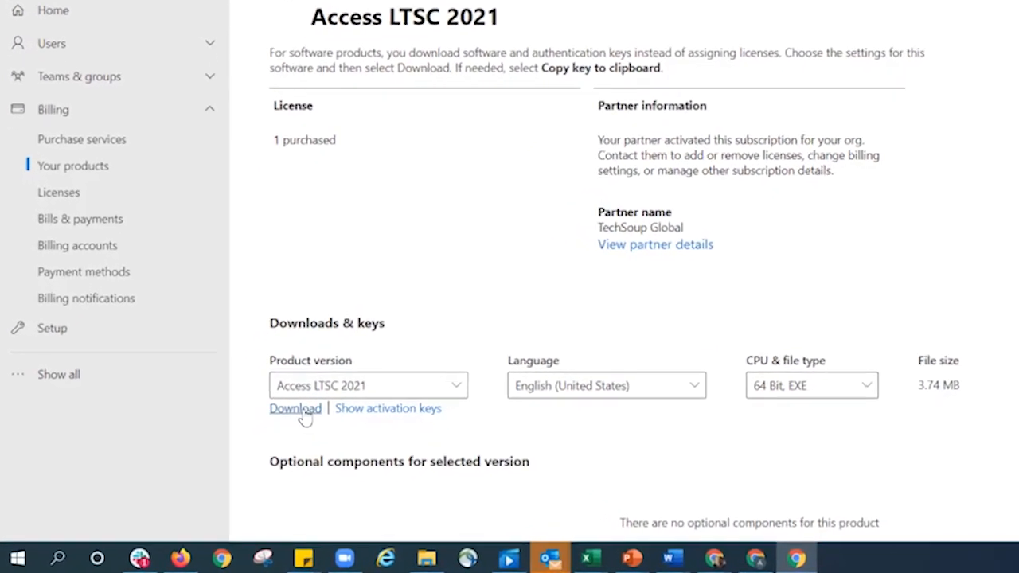
Download the Office Deployment Tool for Access LTSC 2021 and show its activation keys.
left_click(295, 408)
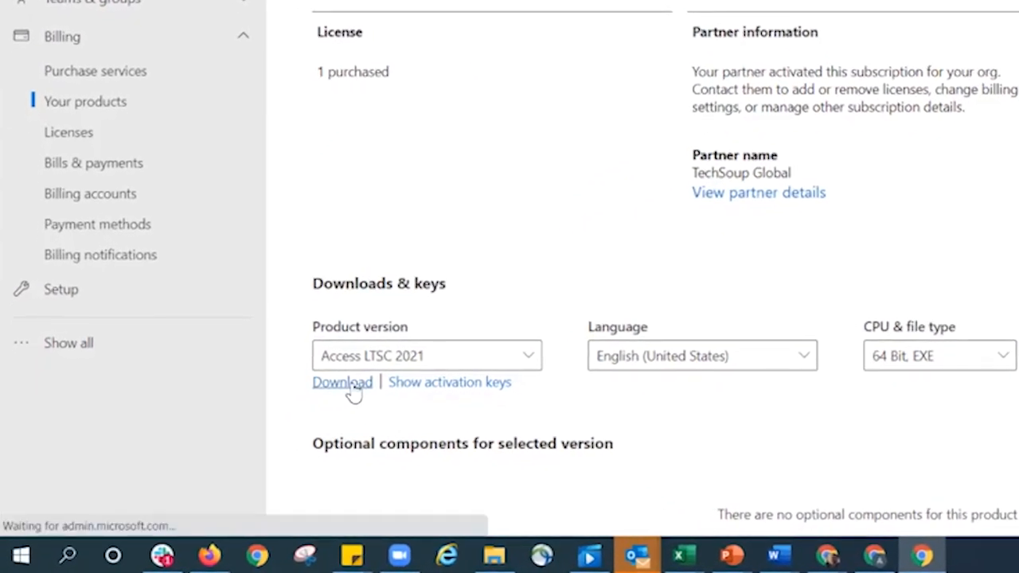
left_click(341, 382)
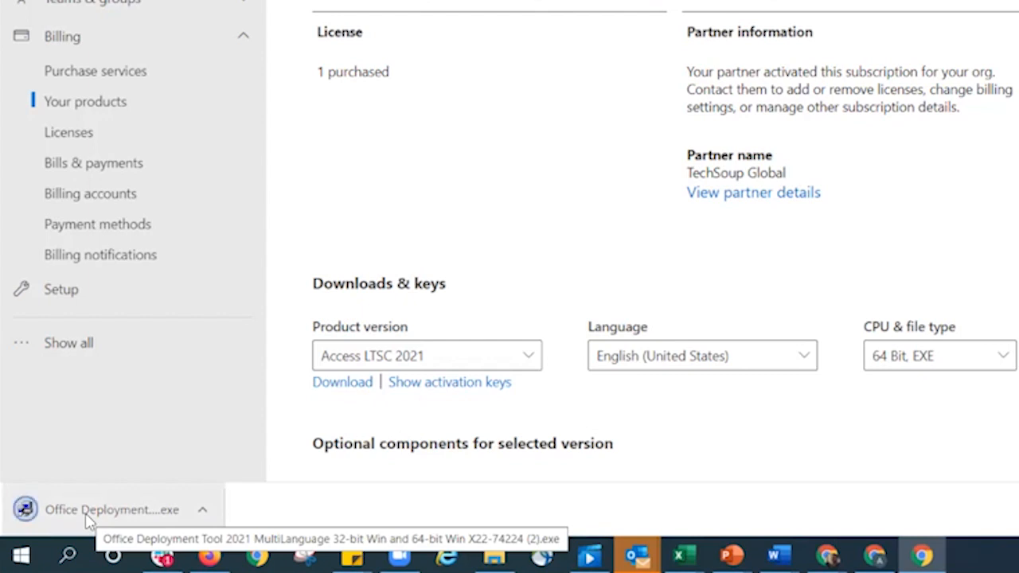
mouse_move(465, 376)
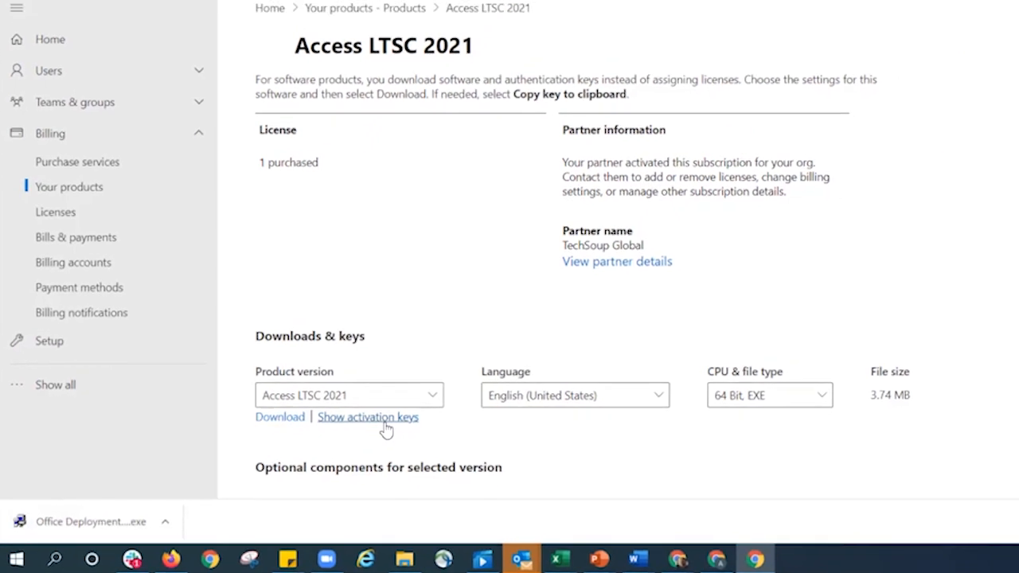
left_click(368, 417)
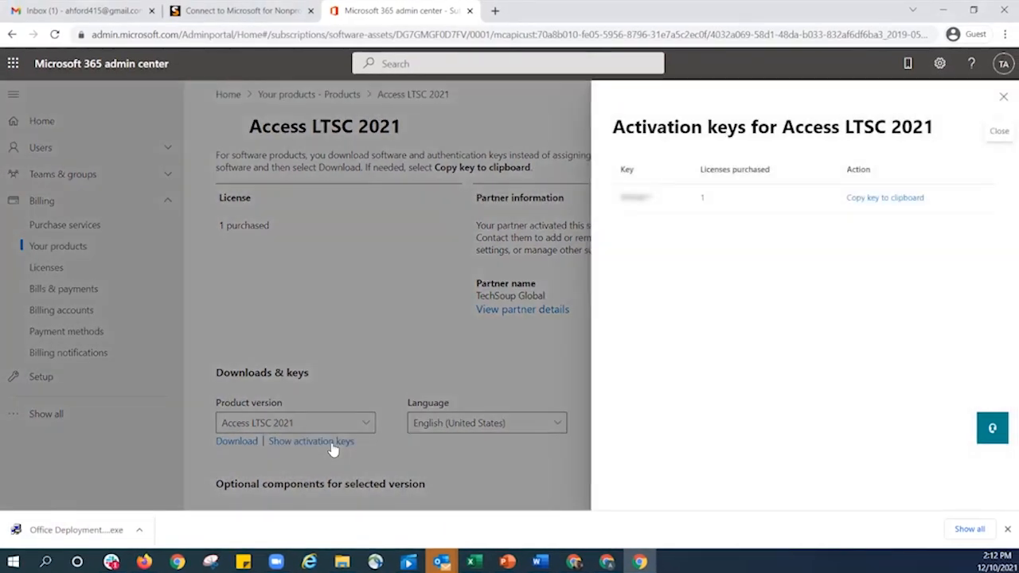
mouse_move(350, 334)
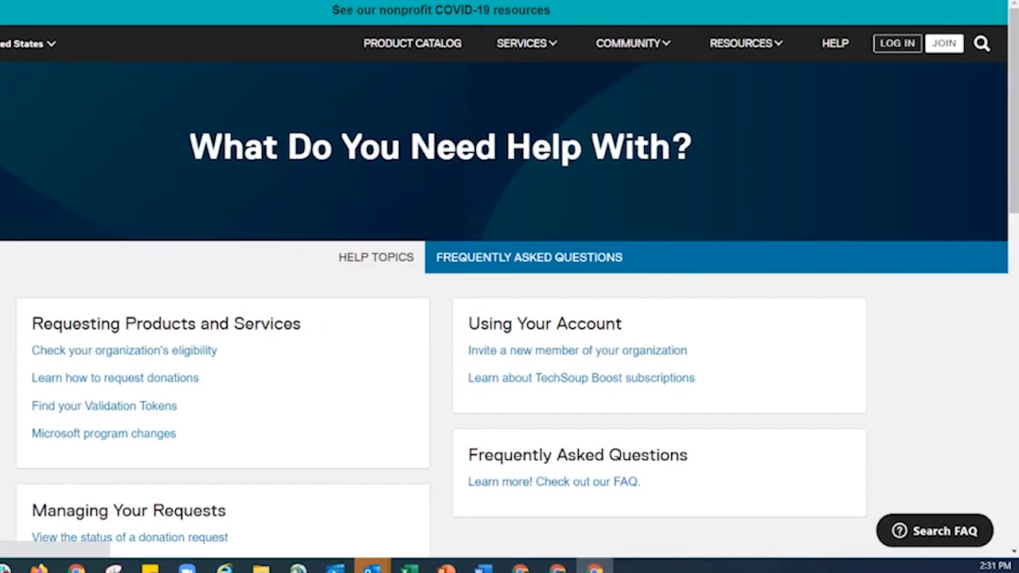
Search the TechSoup help FAQ for 'Microsoft' and view the results.
scroll("down", 3)
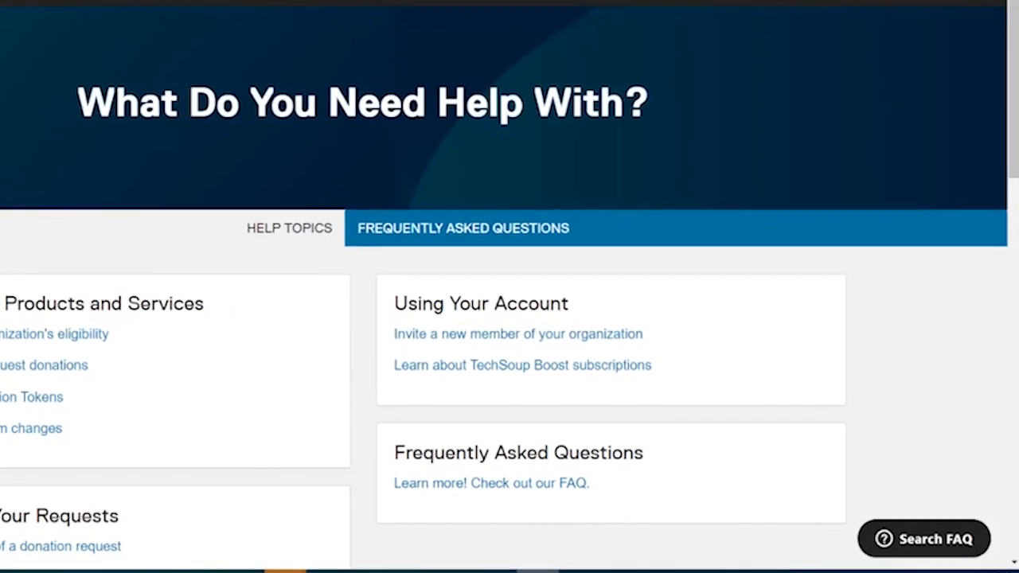
left_click(923, 538)
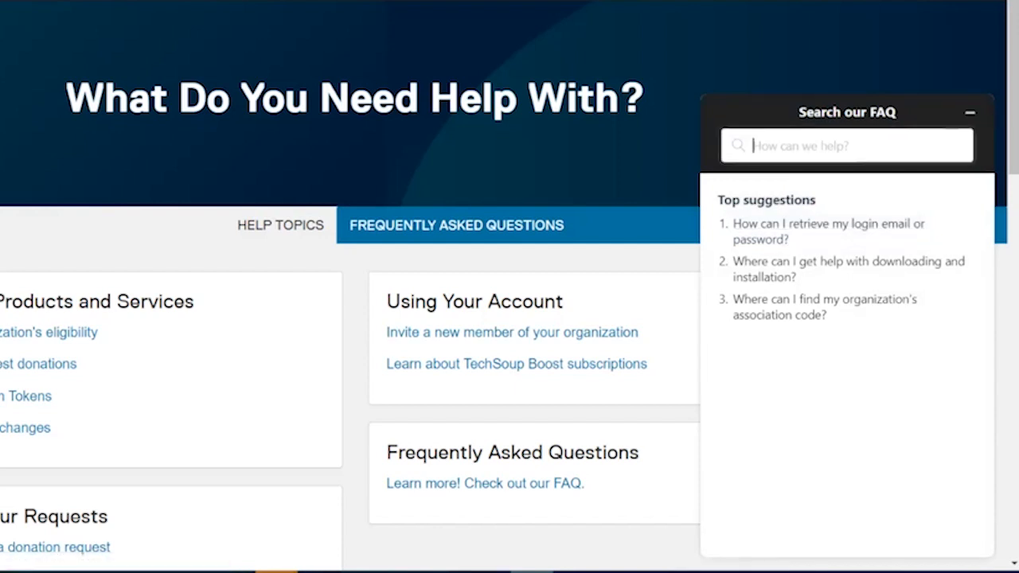
type("Microsoft")
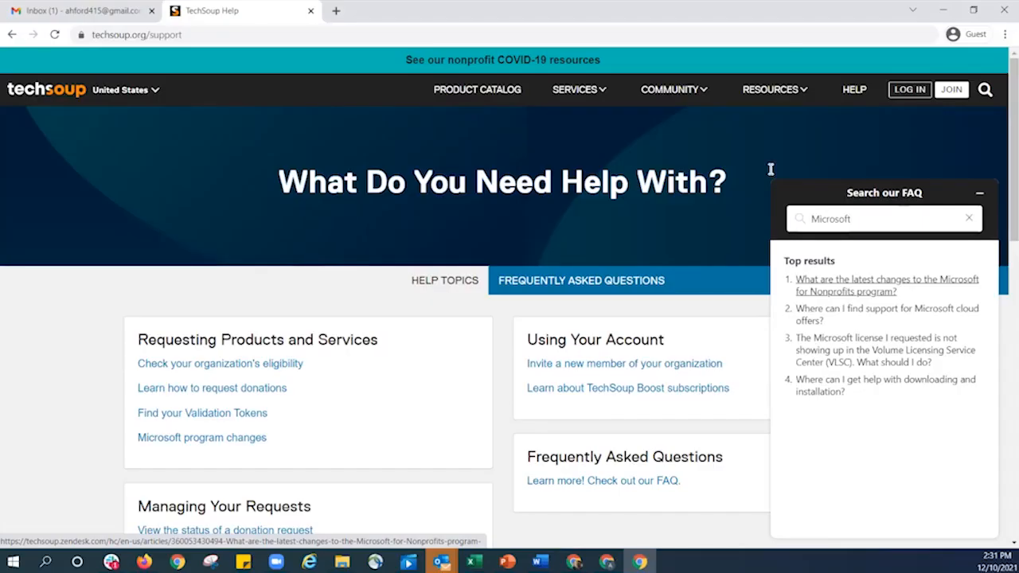
left_click(13, 35)
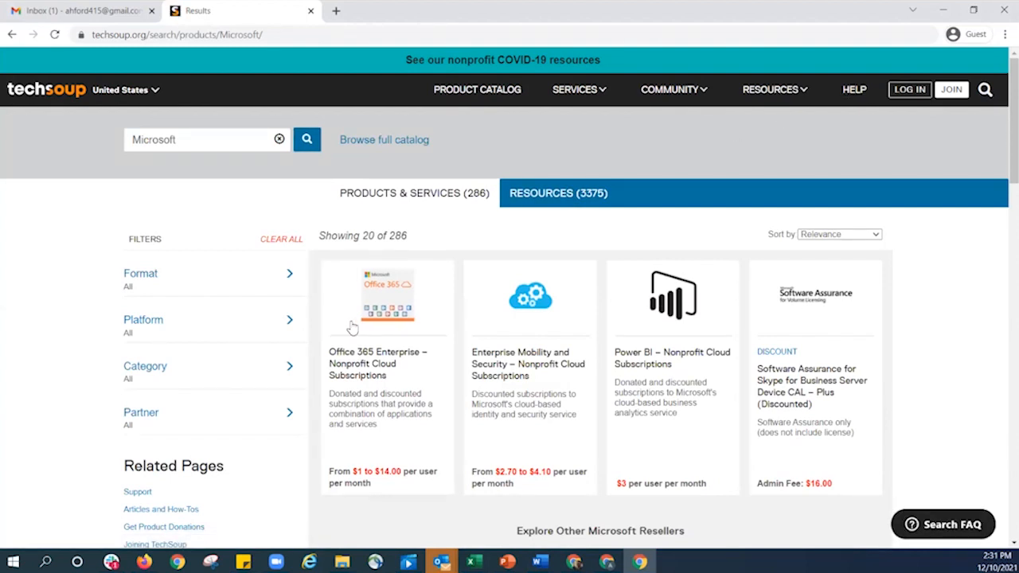
Switch the Microsoft search to the Resources (3375) results.
scroll("down", 3)
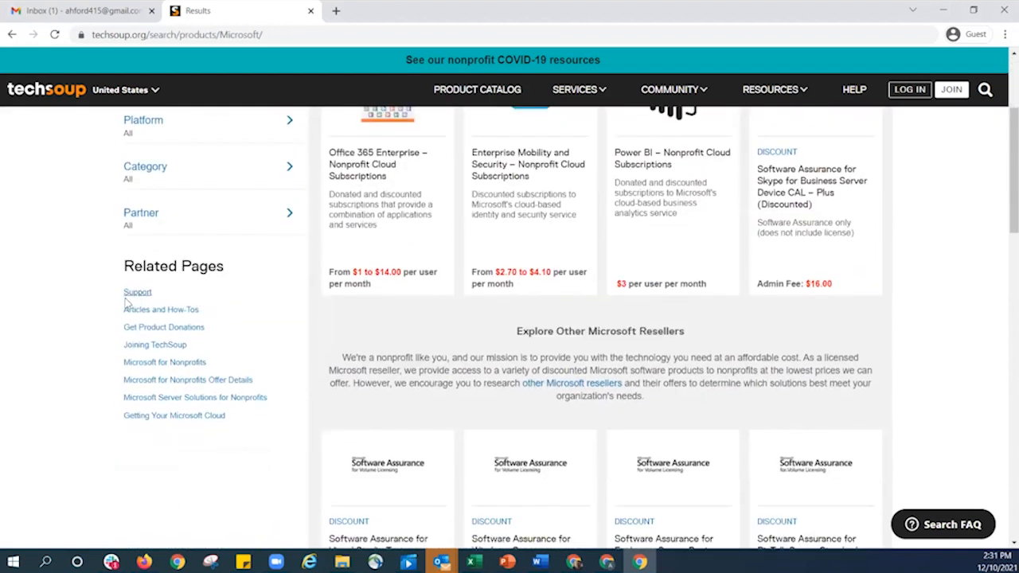
mouse_move(166, 363)
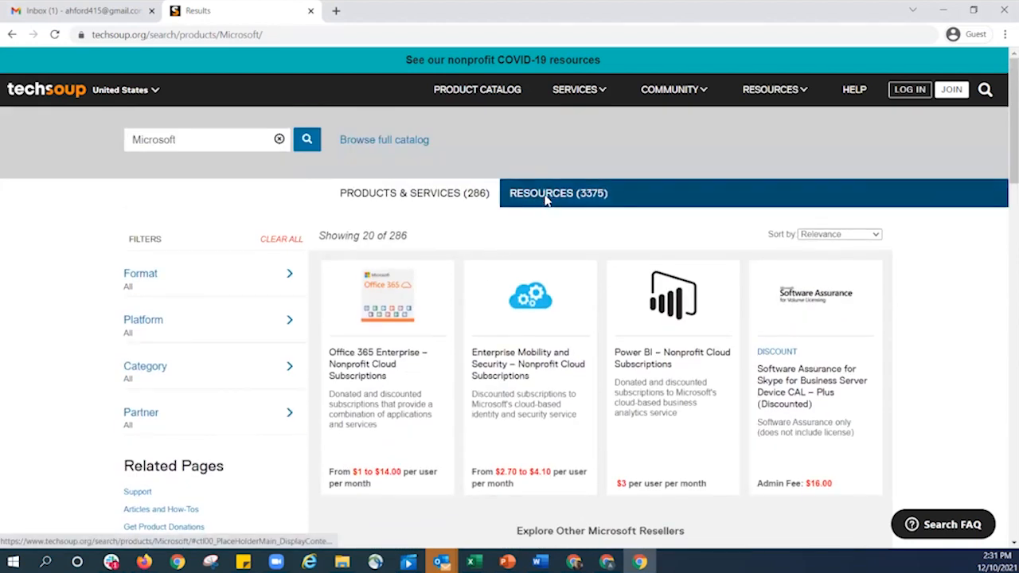
left_click(557, 192)
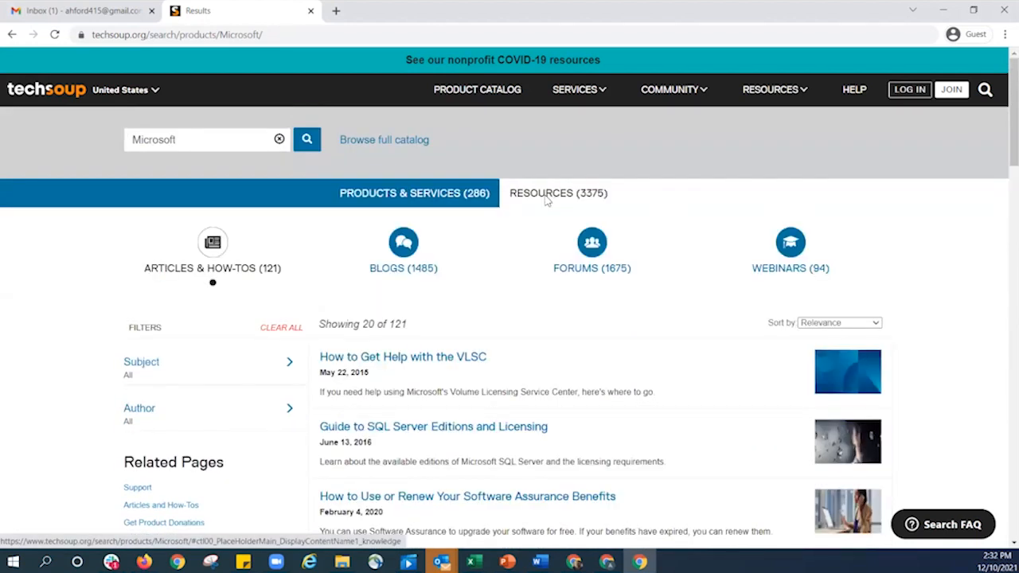